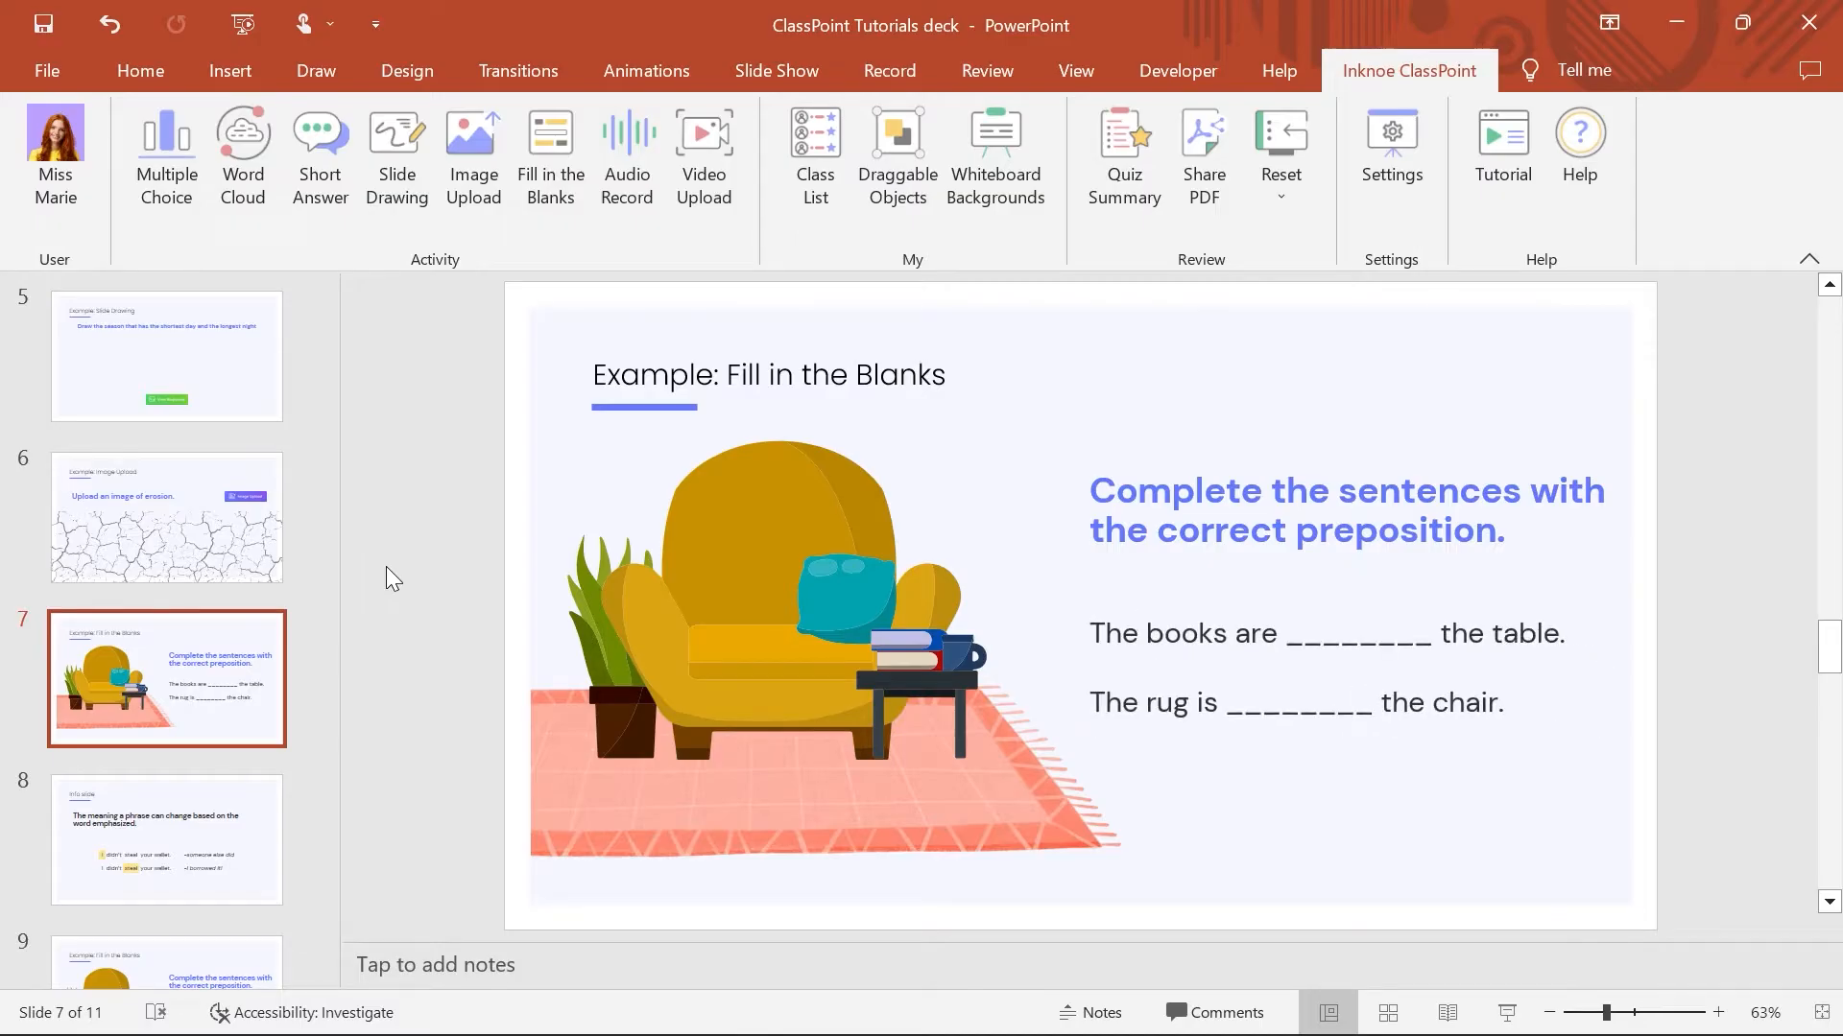
Insert a Fill in the Blanks activity button and position it below the two sentences.
click(549, 157)
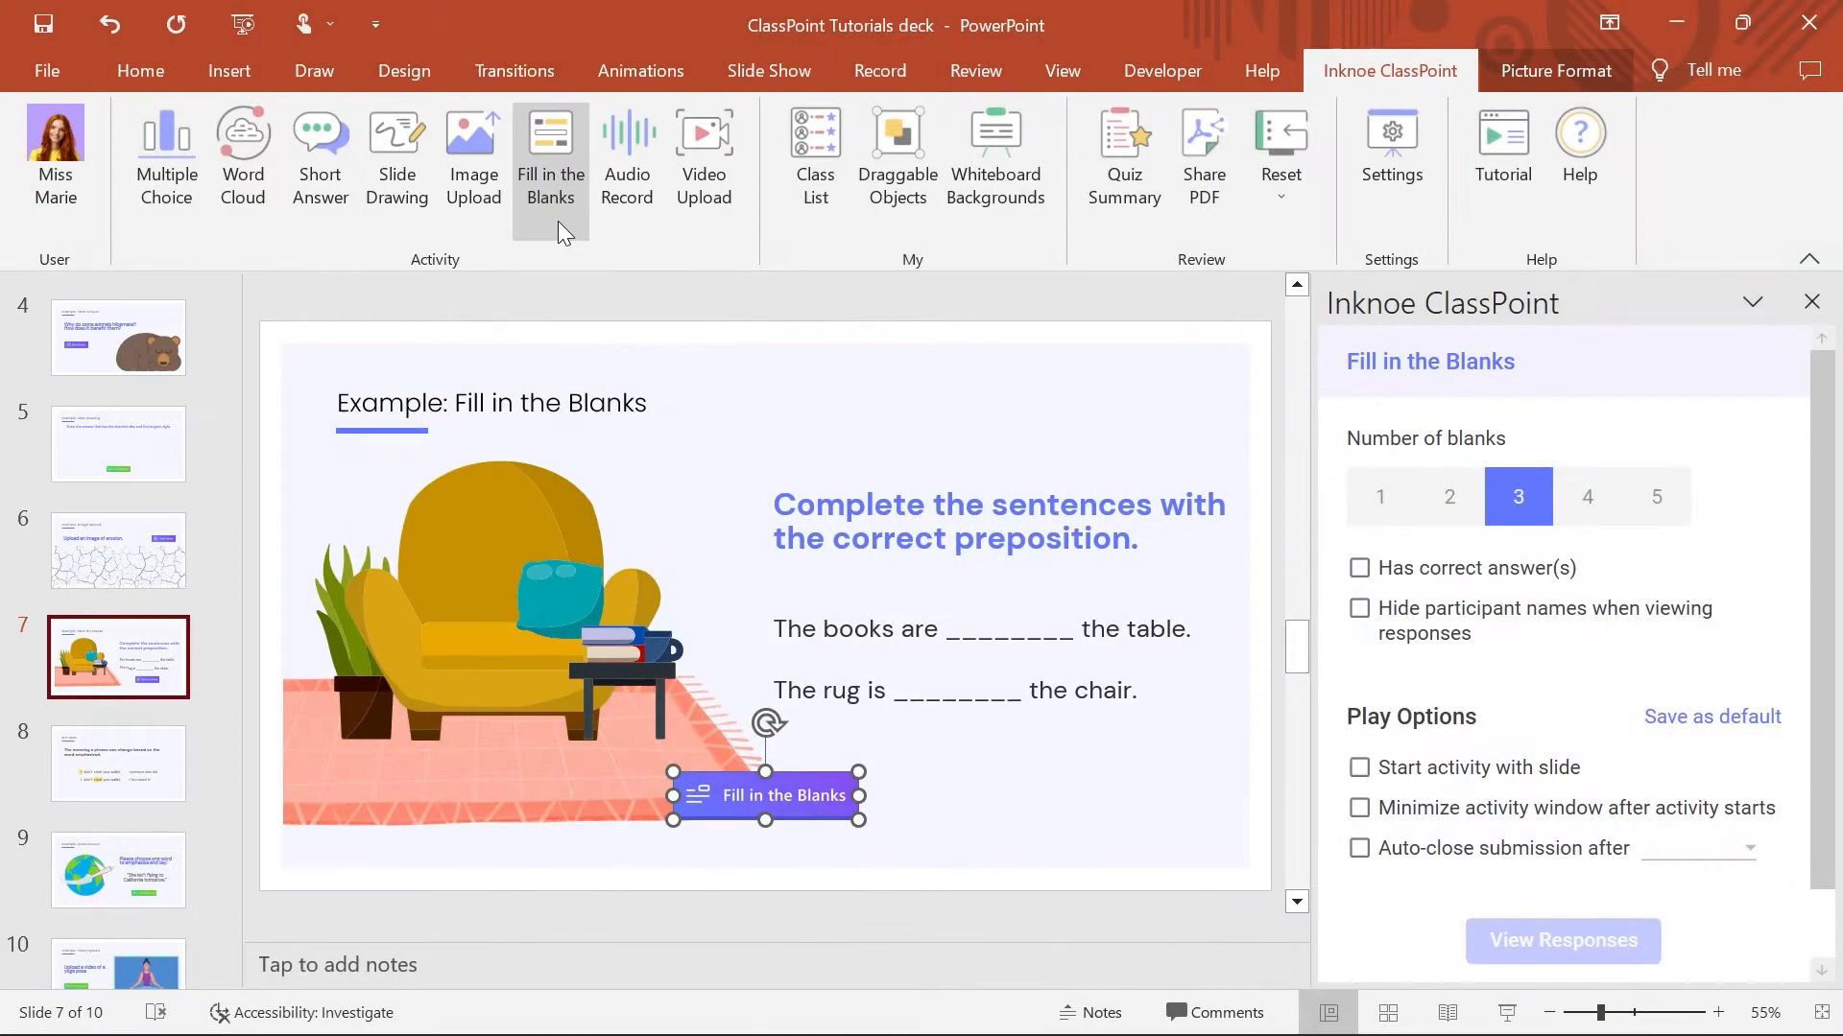
drag(761, 795, 956, 768)
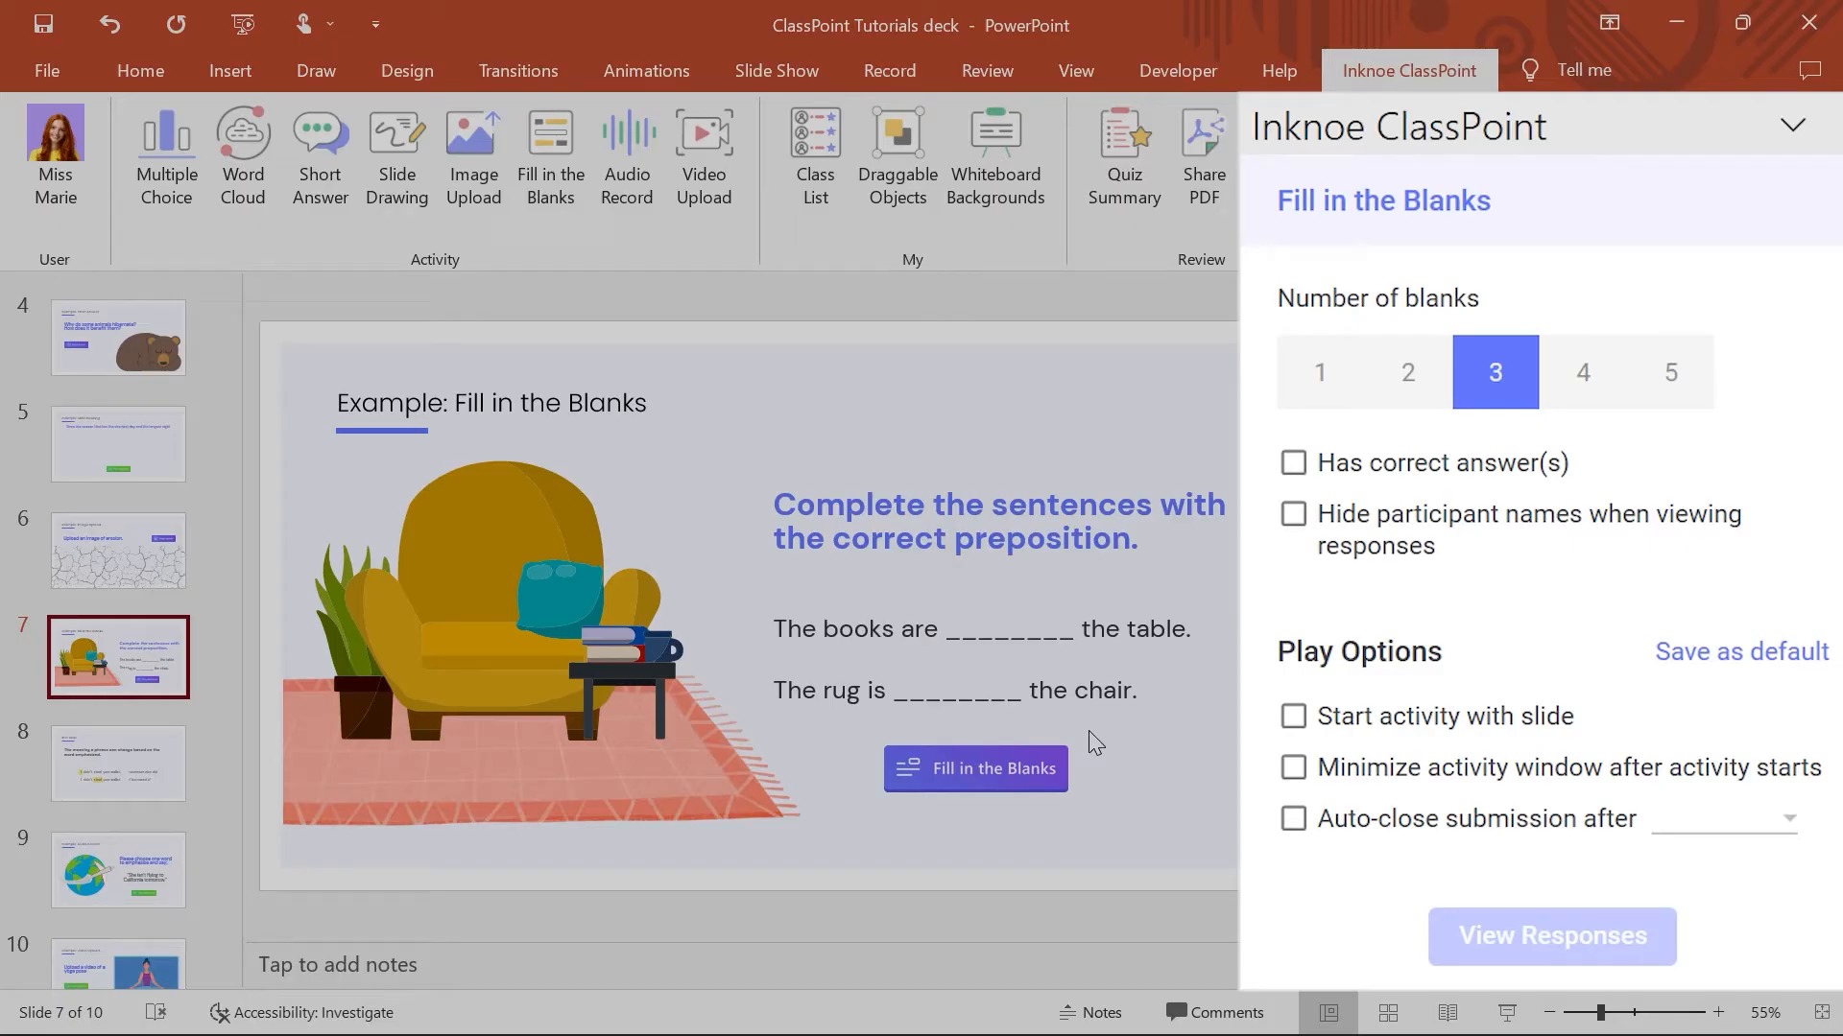
mouse_move(1246, 517)
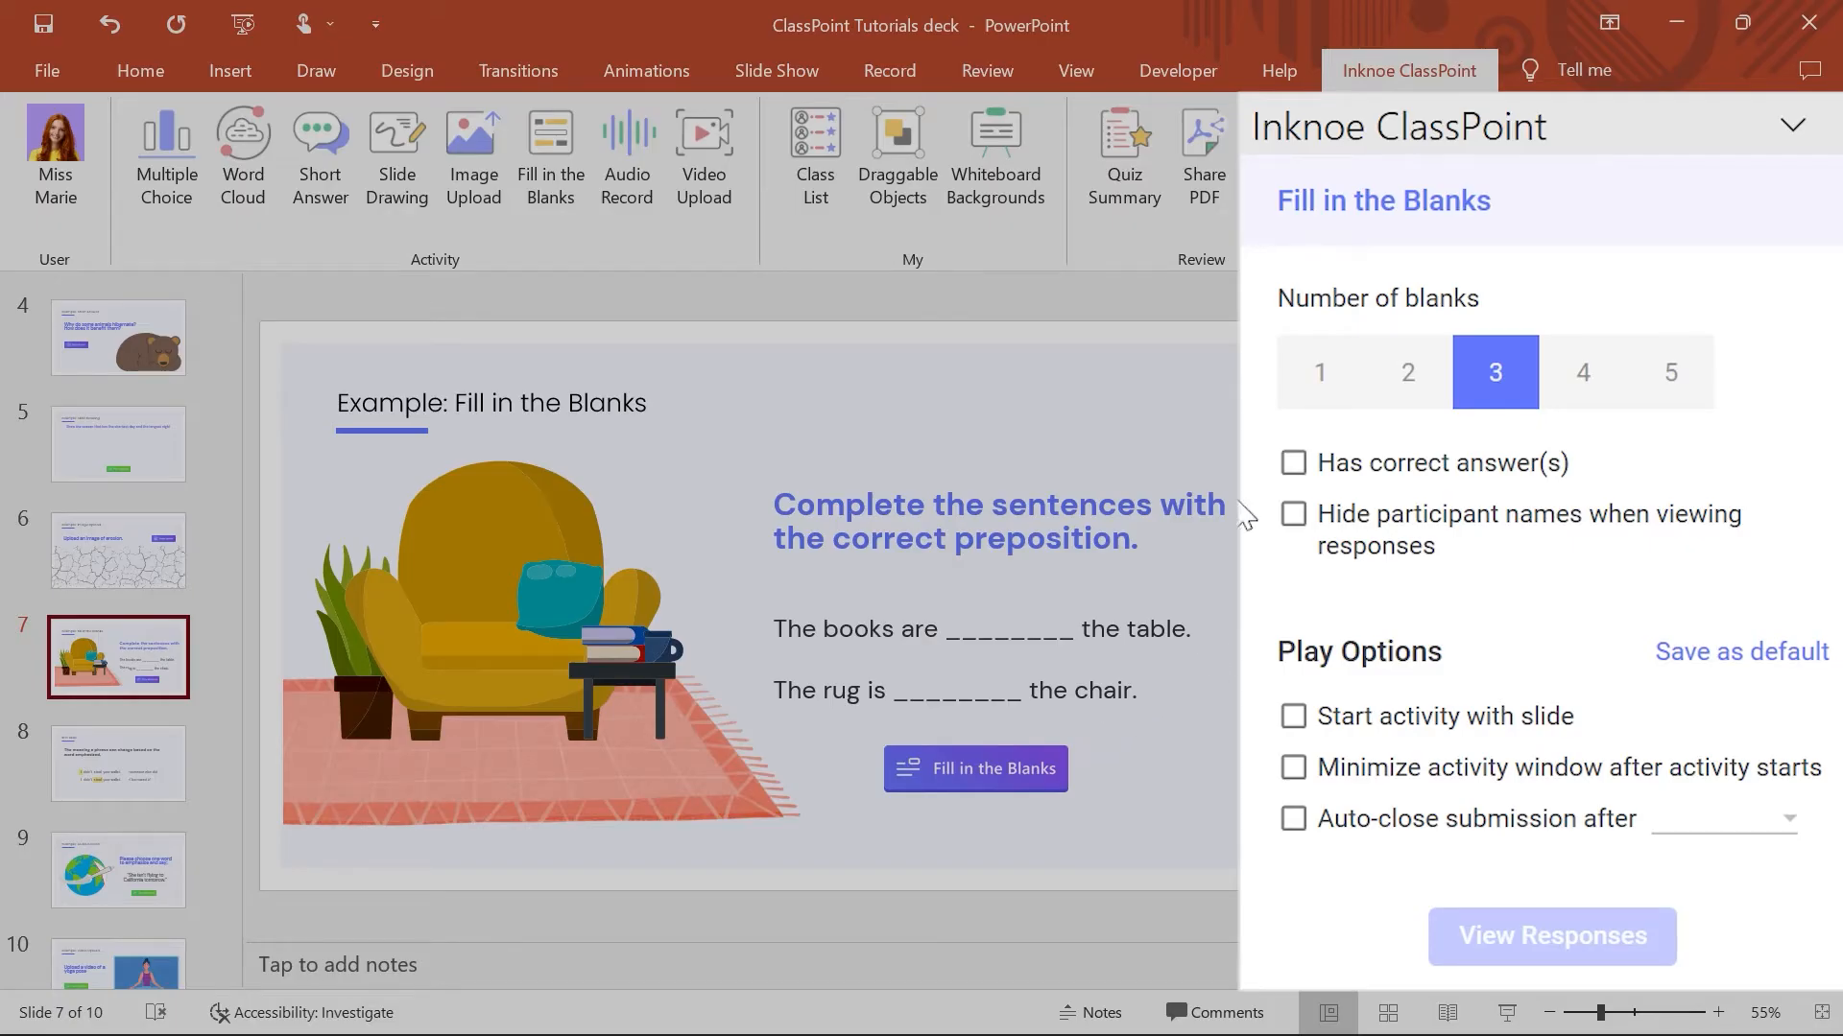
mouse_move(1407, 403)
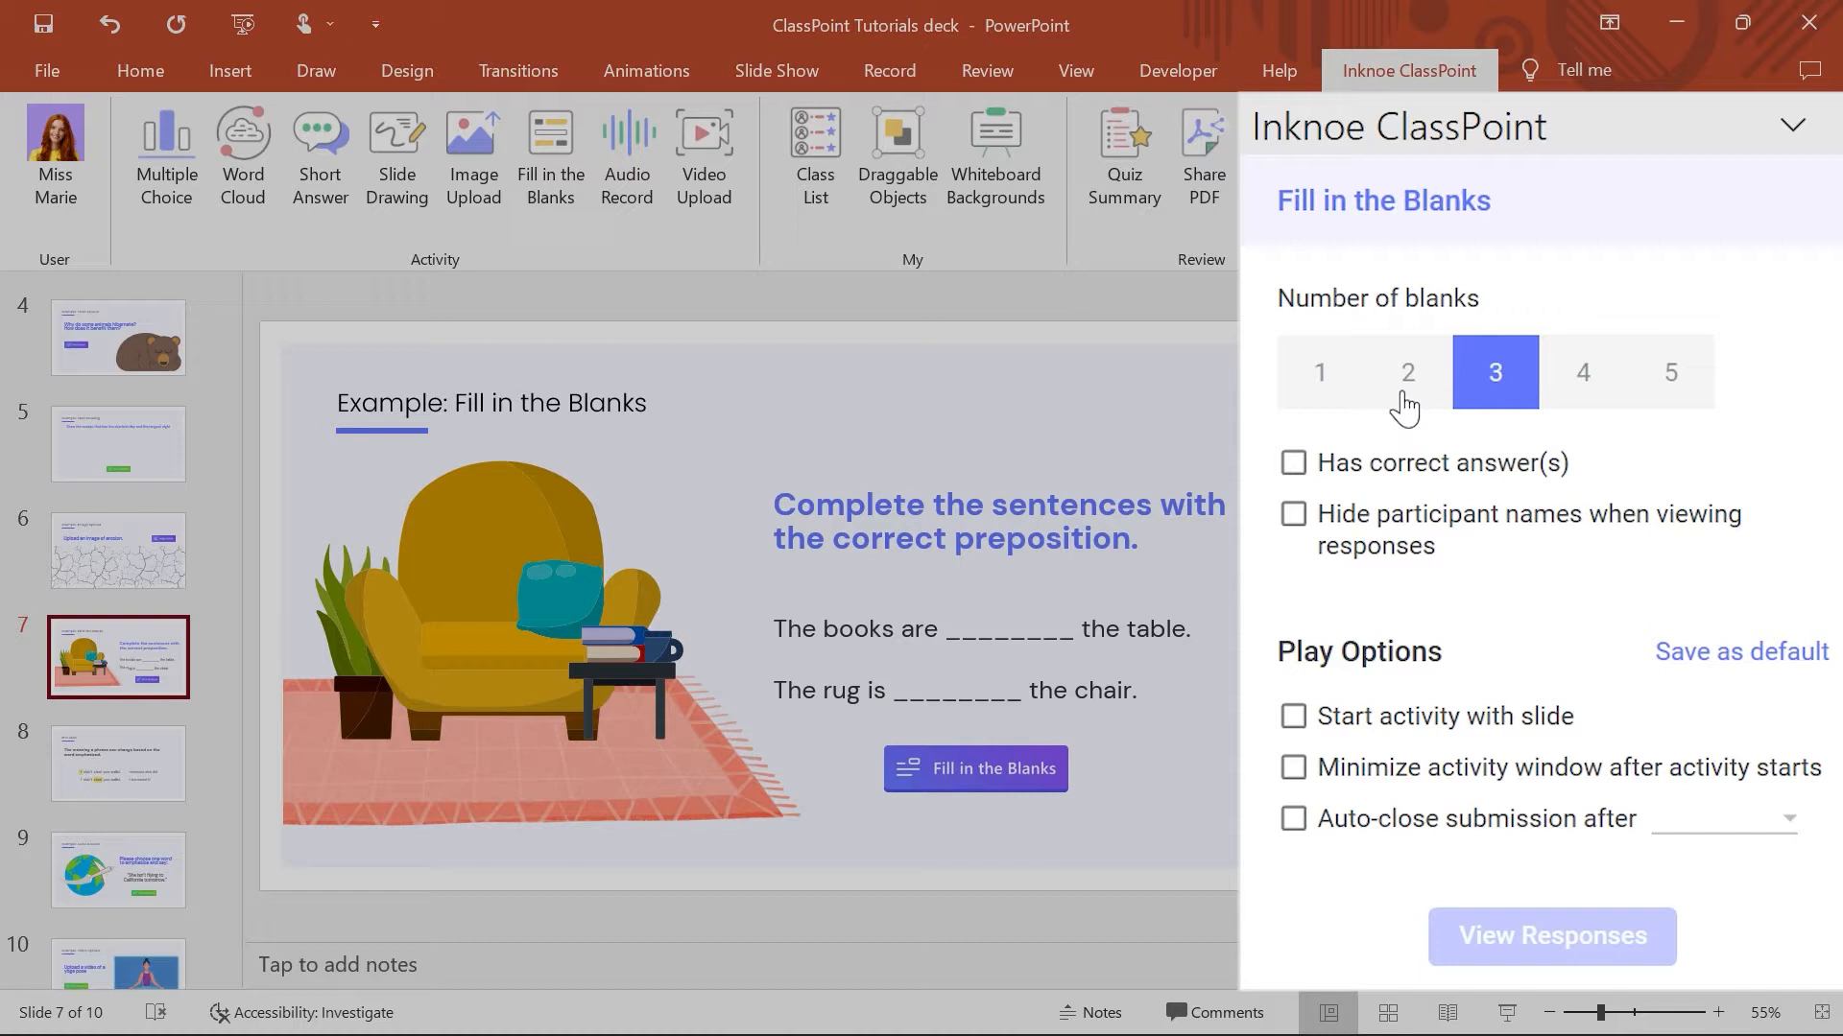
Reduce the activity to 2 blanks, enable correct answers, and enter 'under' for a blank.
click(1407, 372)
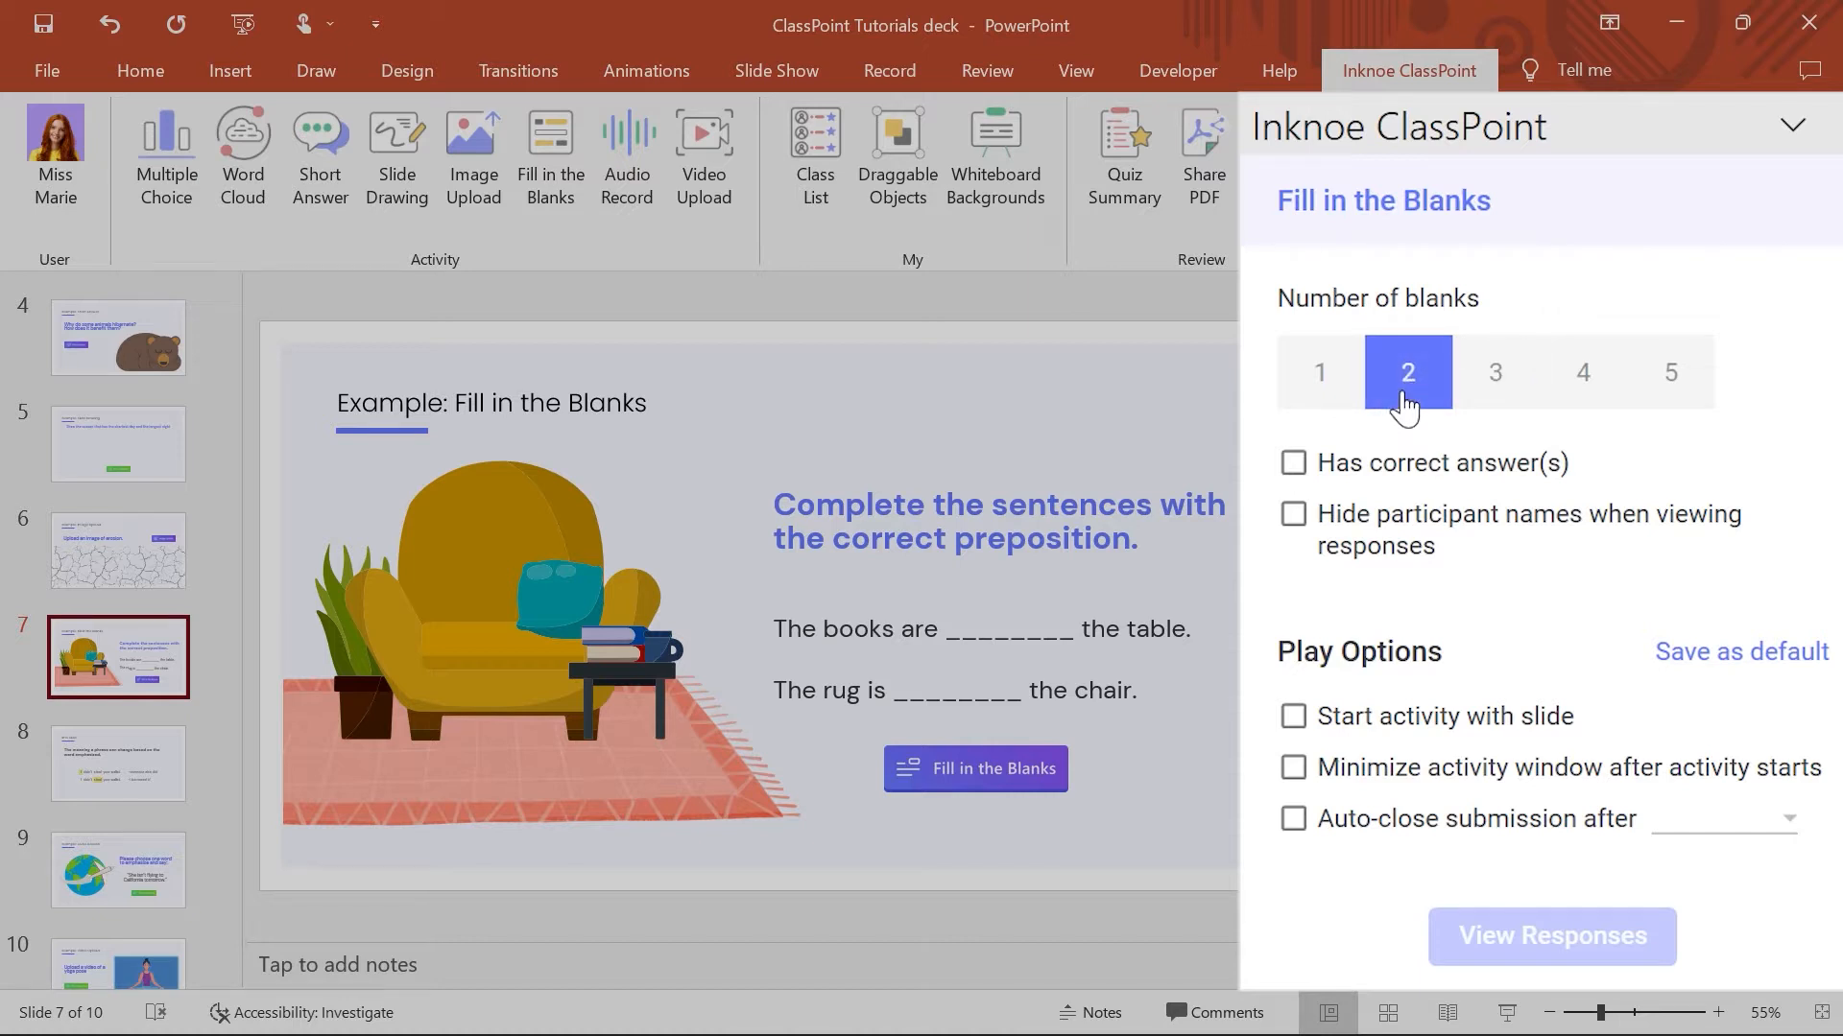
click(1407, 371)
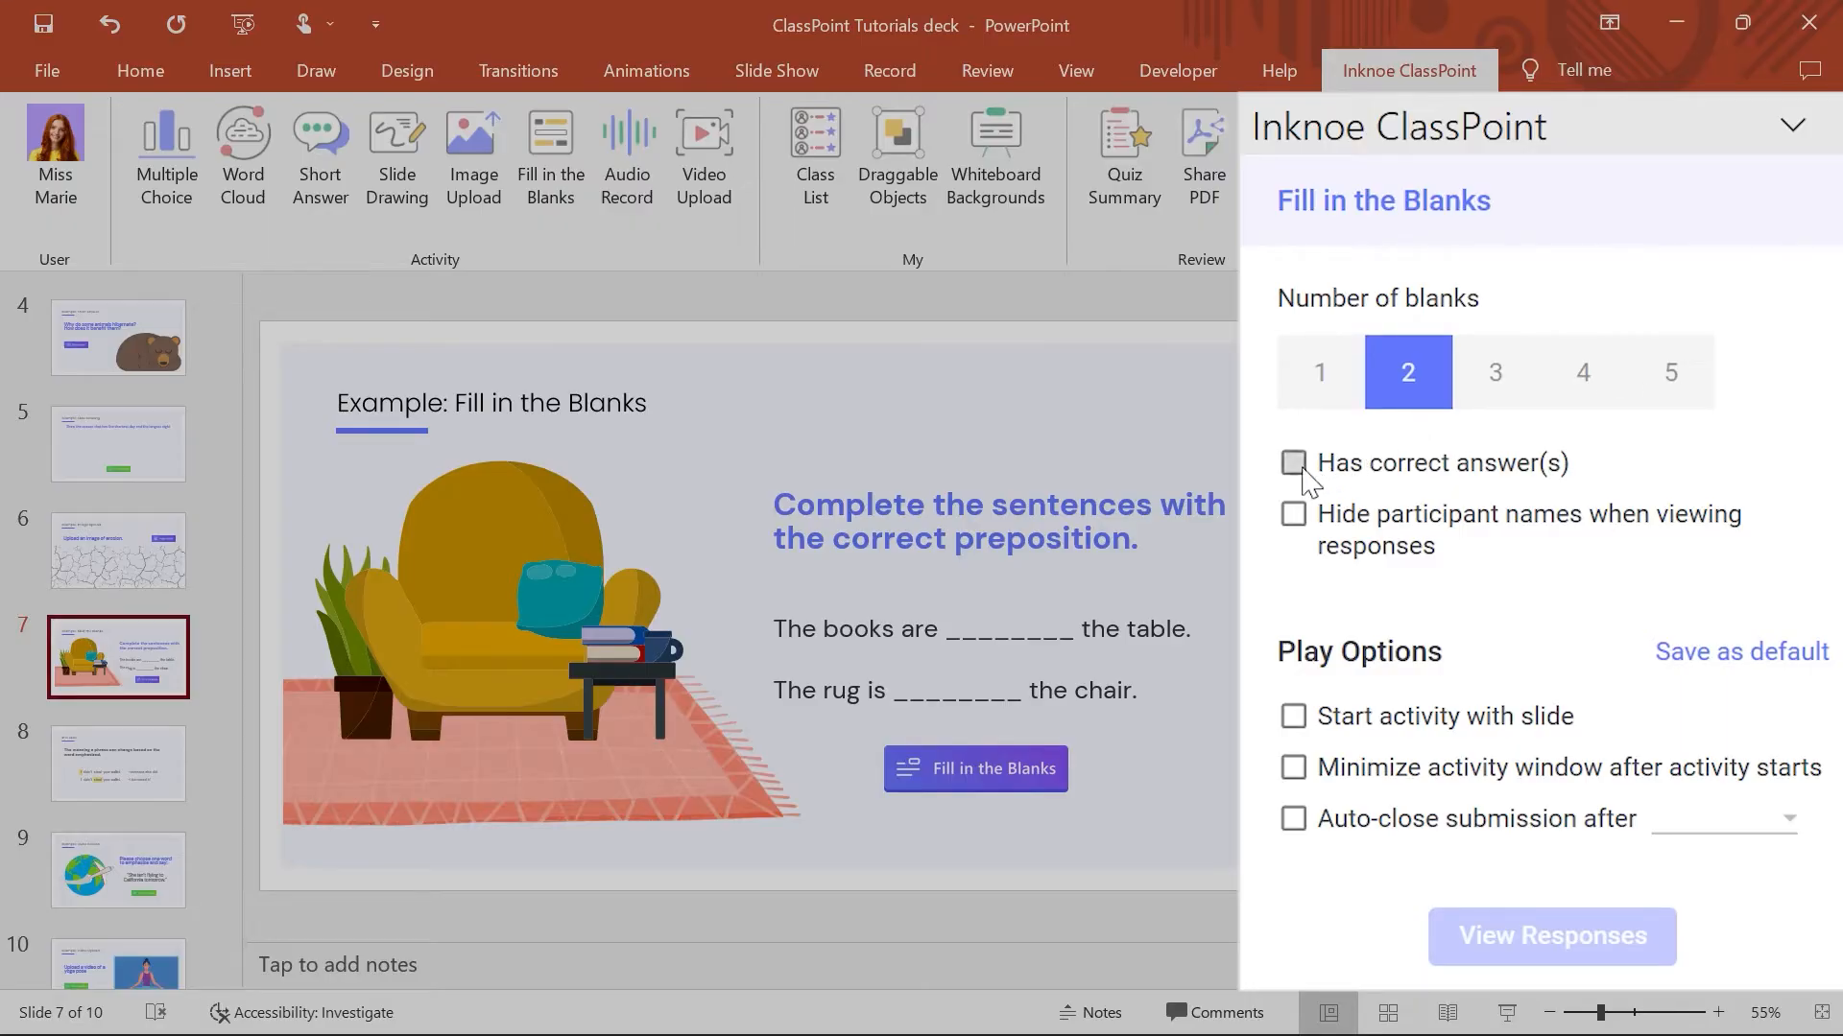
click(1292, 461)
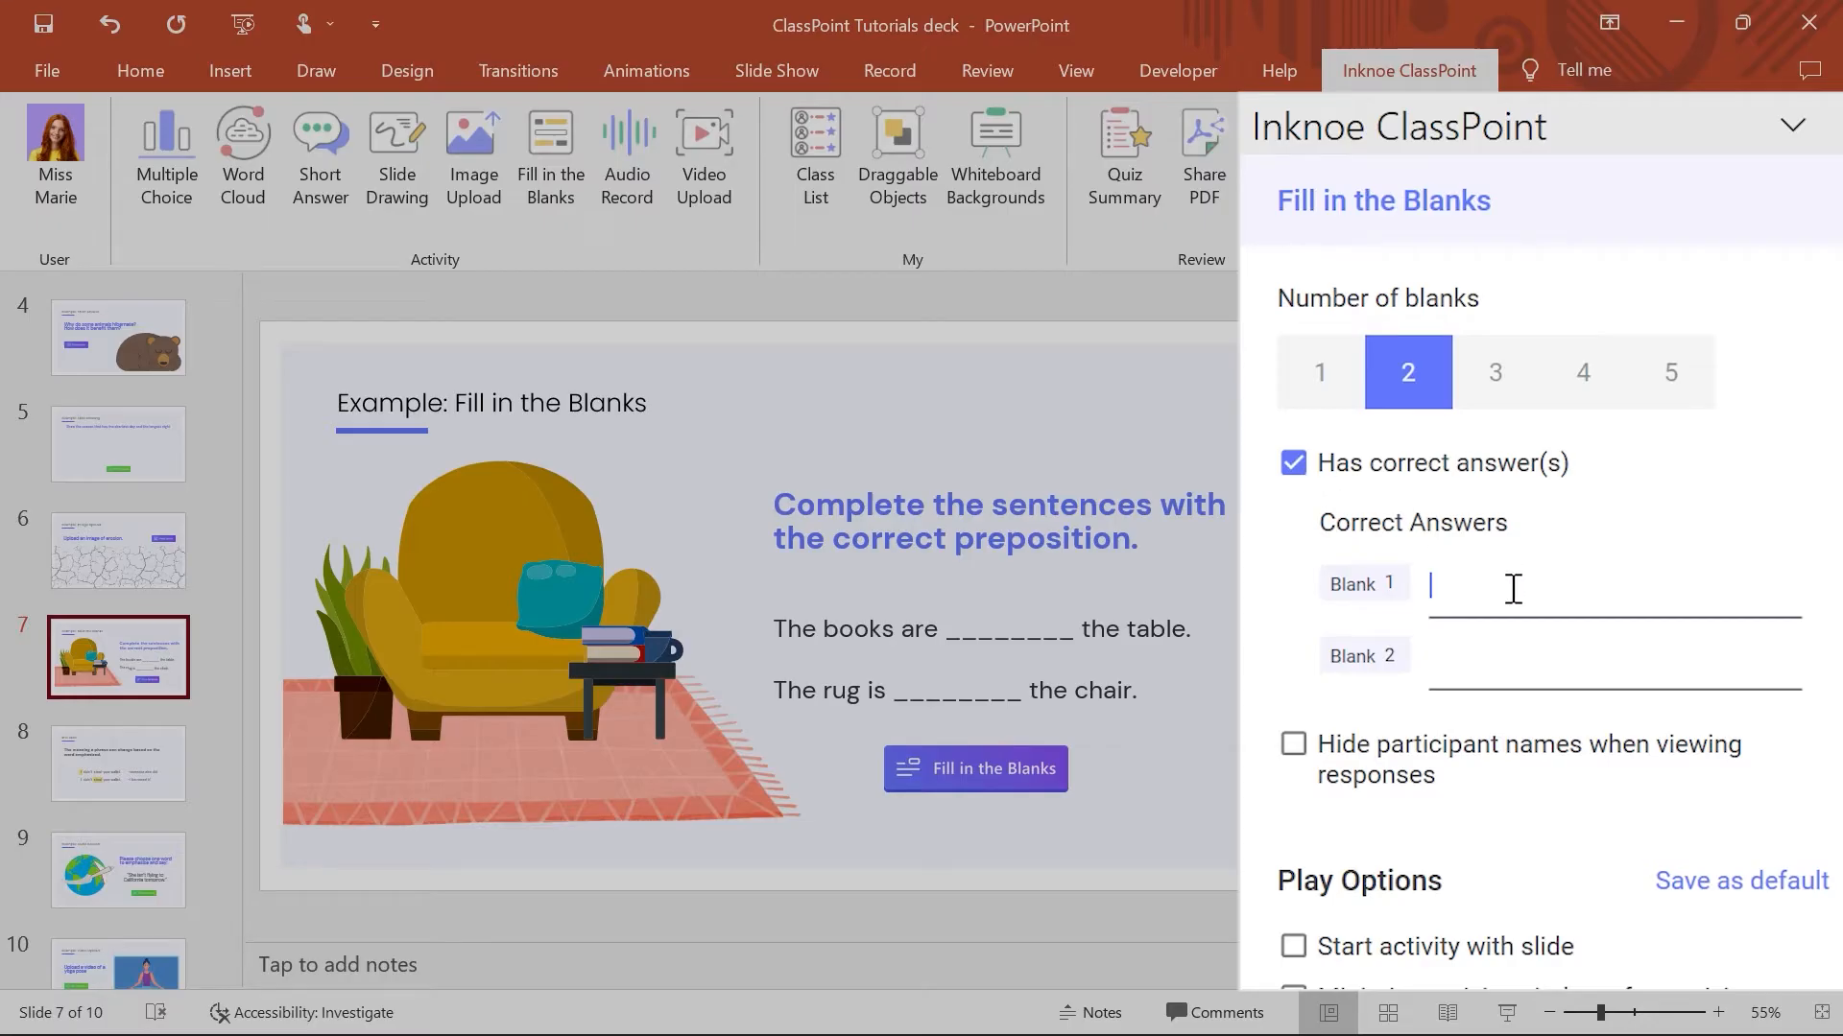
text(under)
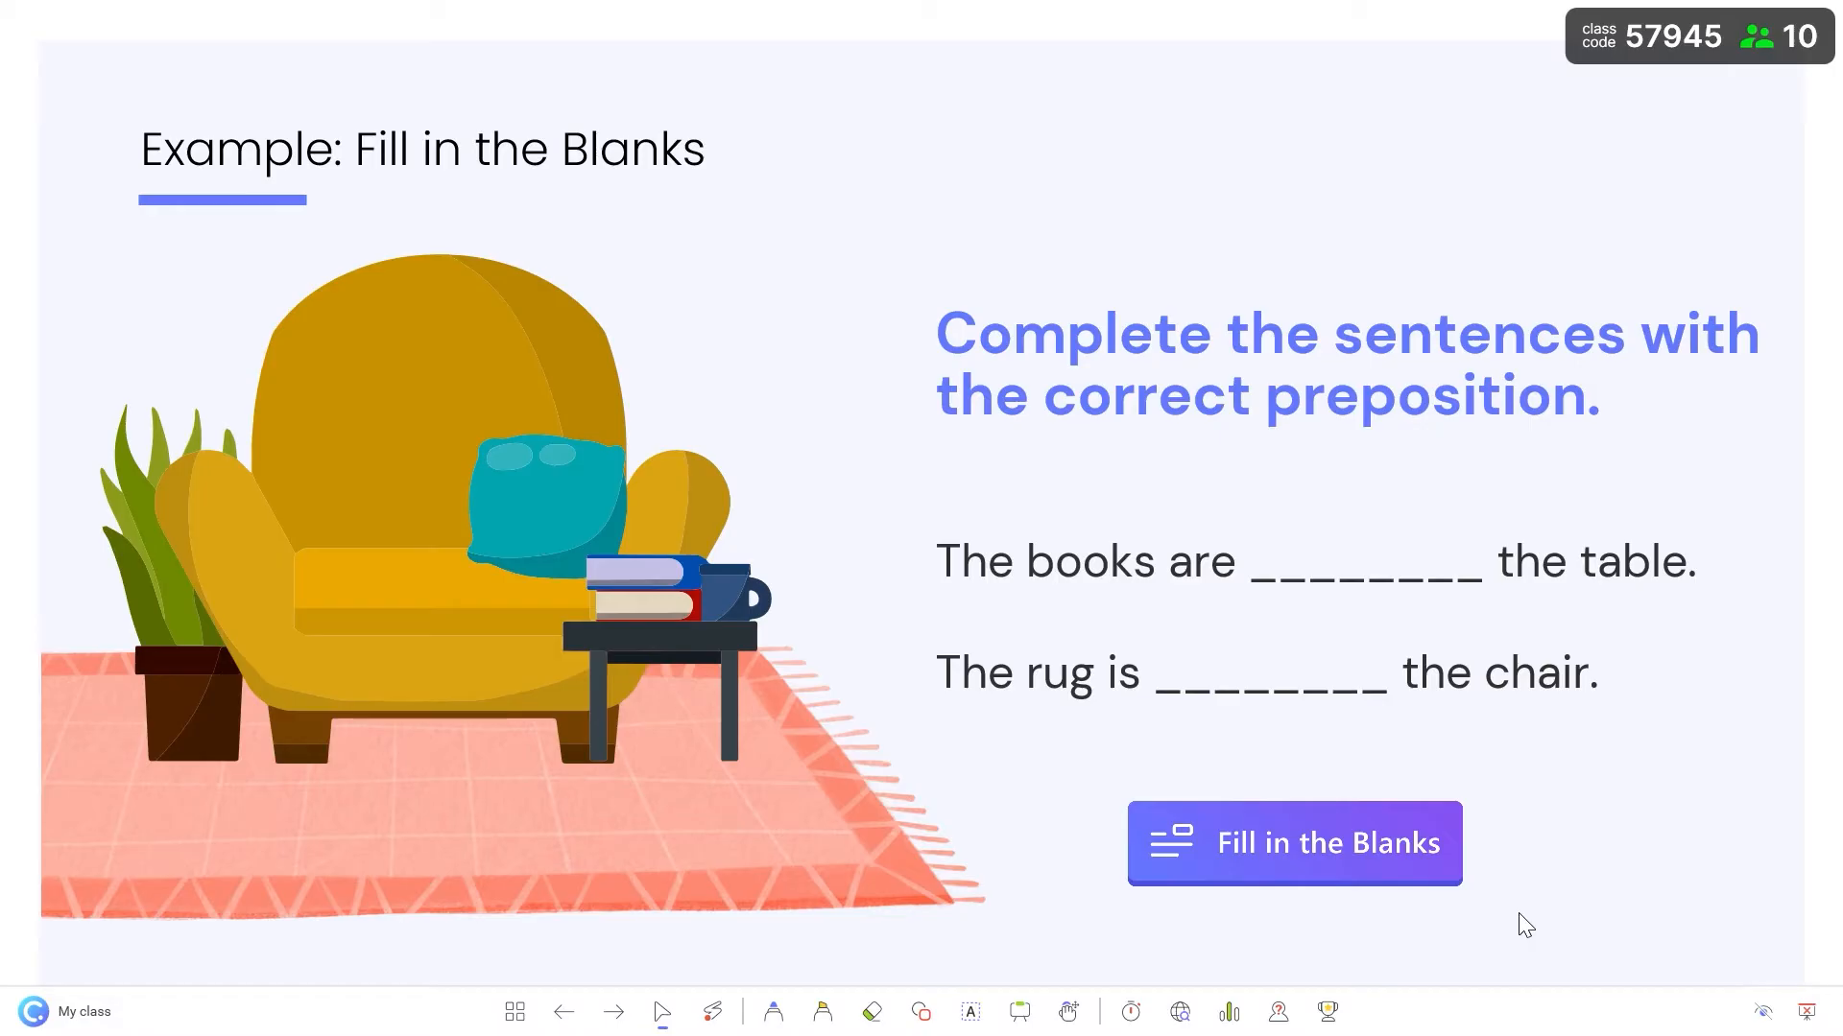
mouse_move(1397, 879)
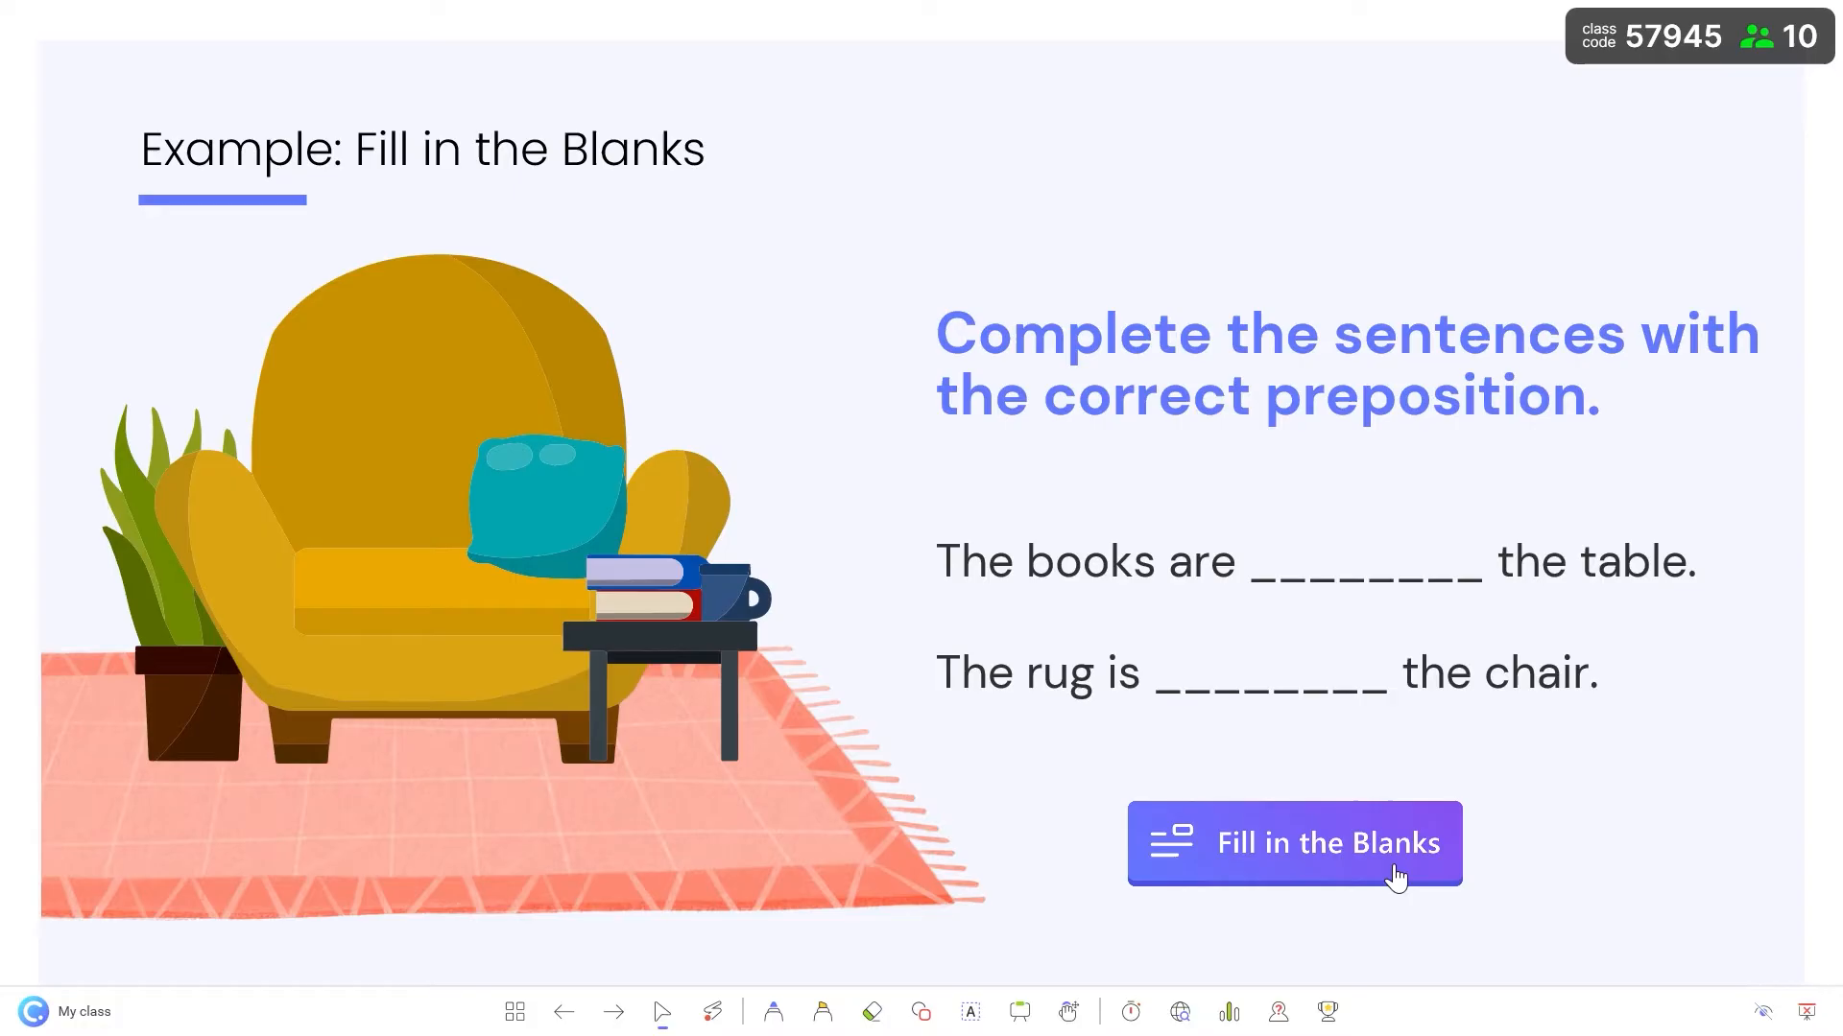
Launch the Fill in the Blanks activity live in the slideshow and show incoming responses.
click(1294, 842)
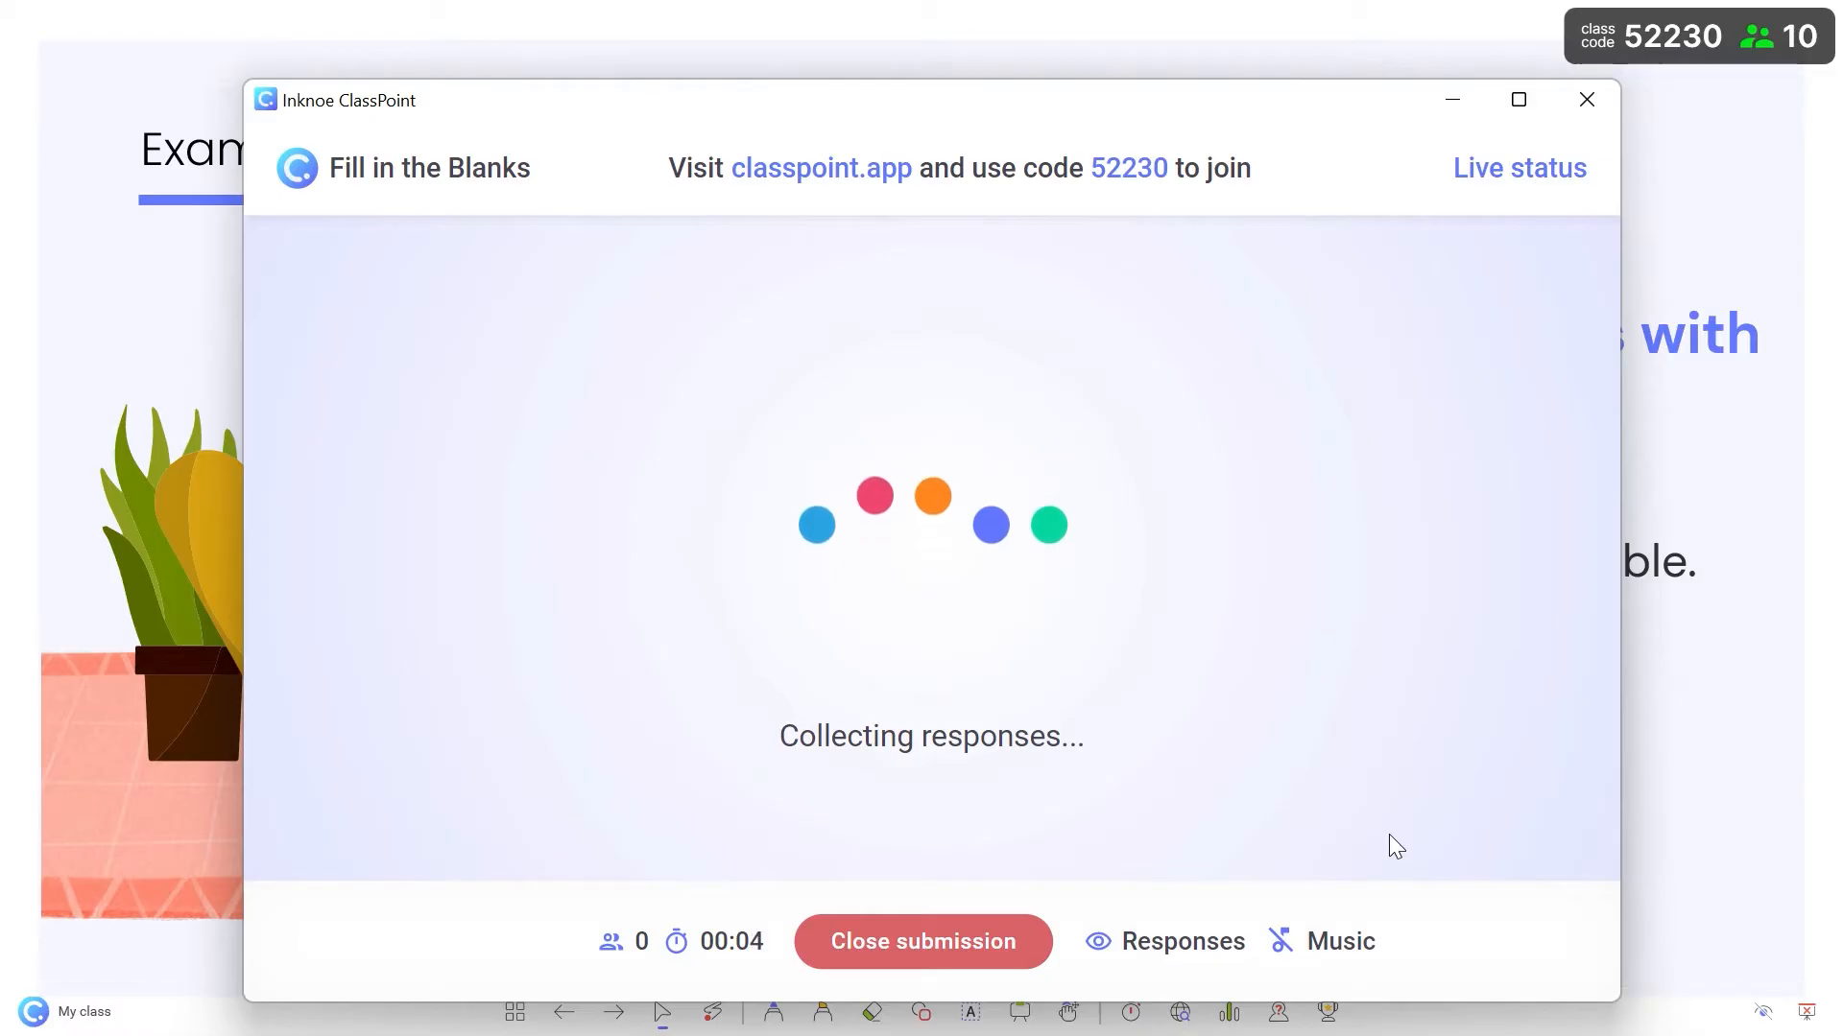
click(1183, 941)
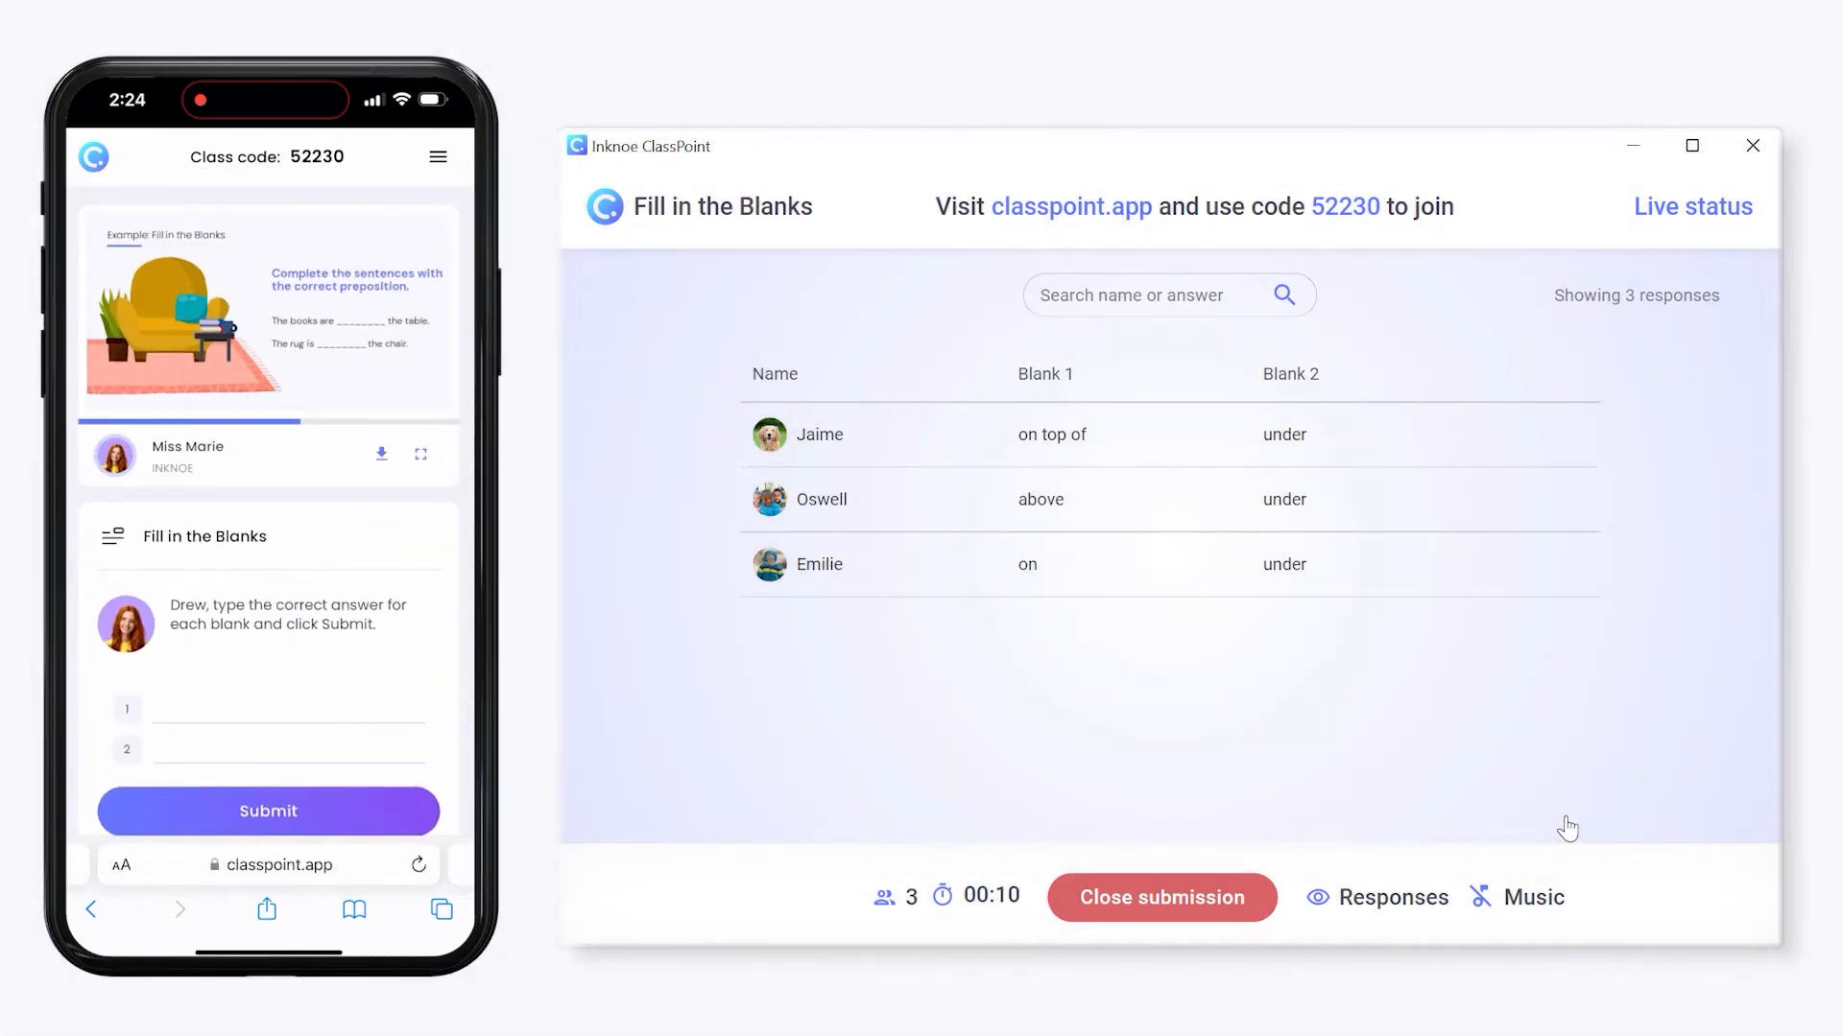
As a phone participant, answer blank 1 with 'Above' and move to blank 2.
text(Above)
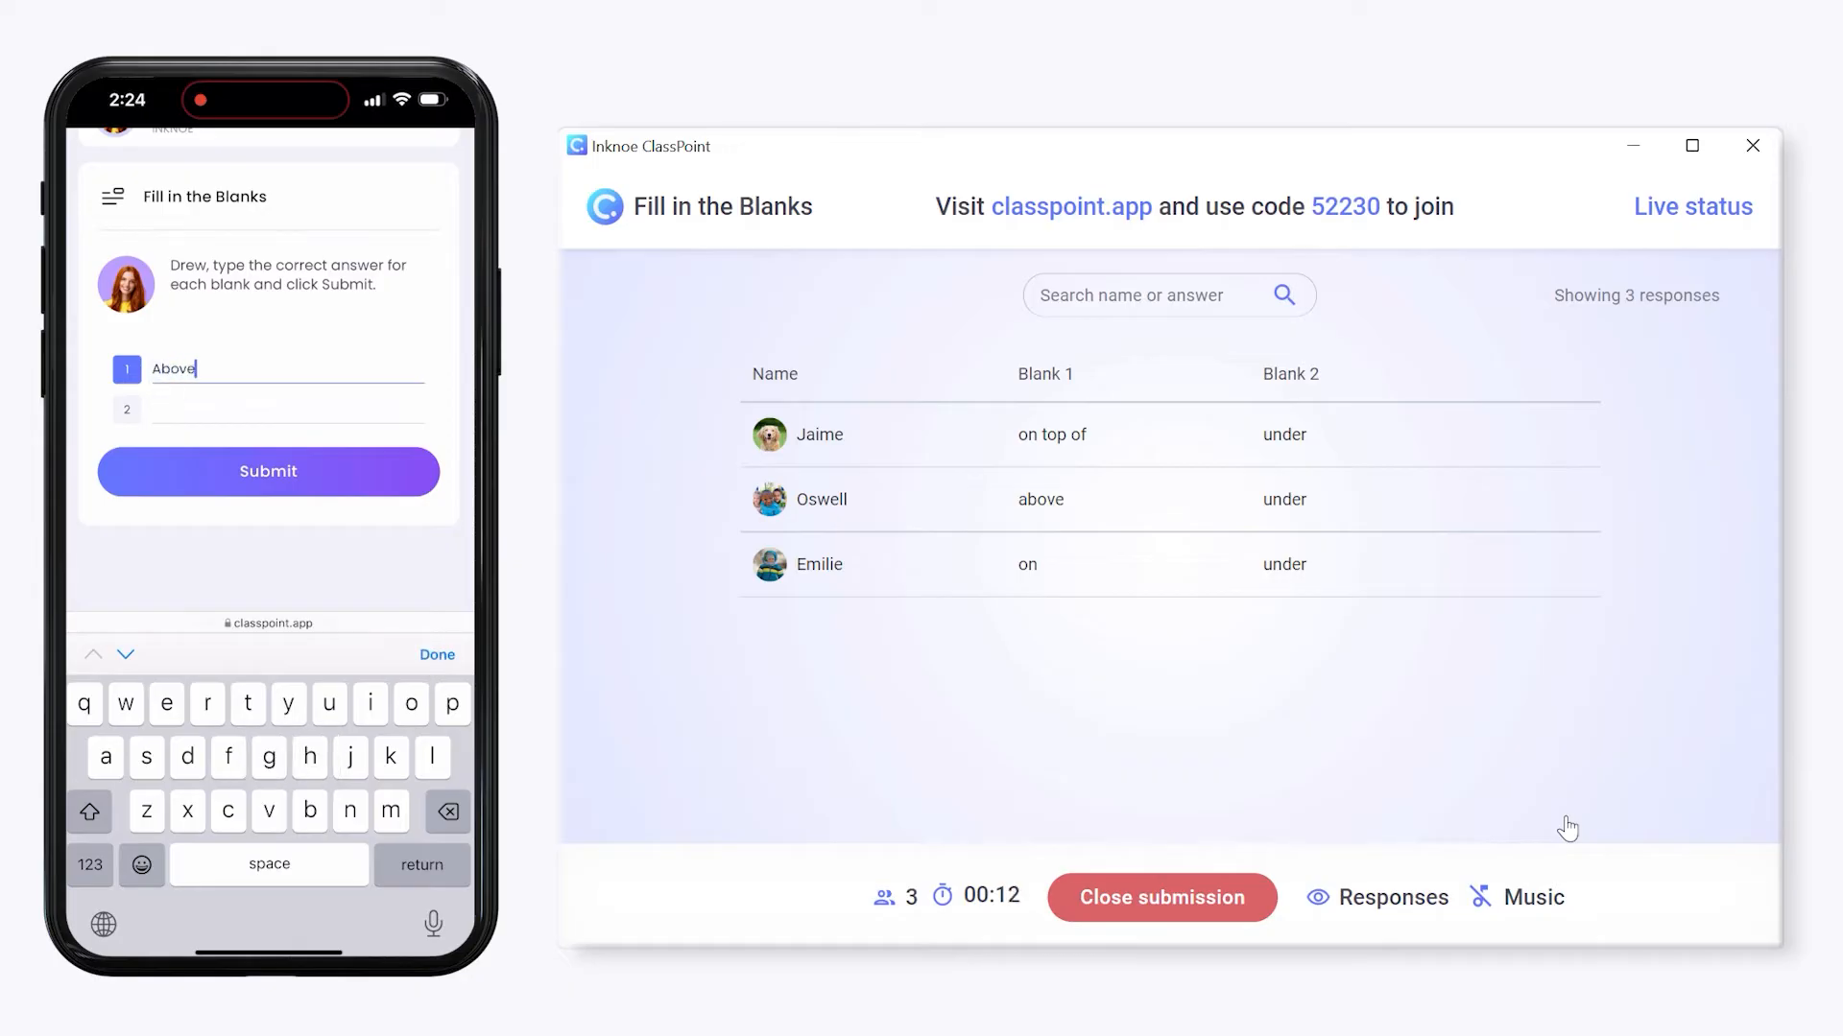
click(268, 471)
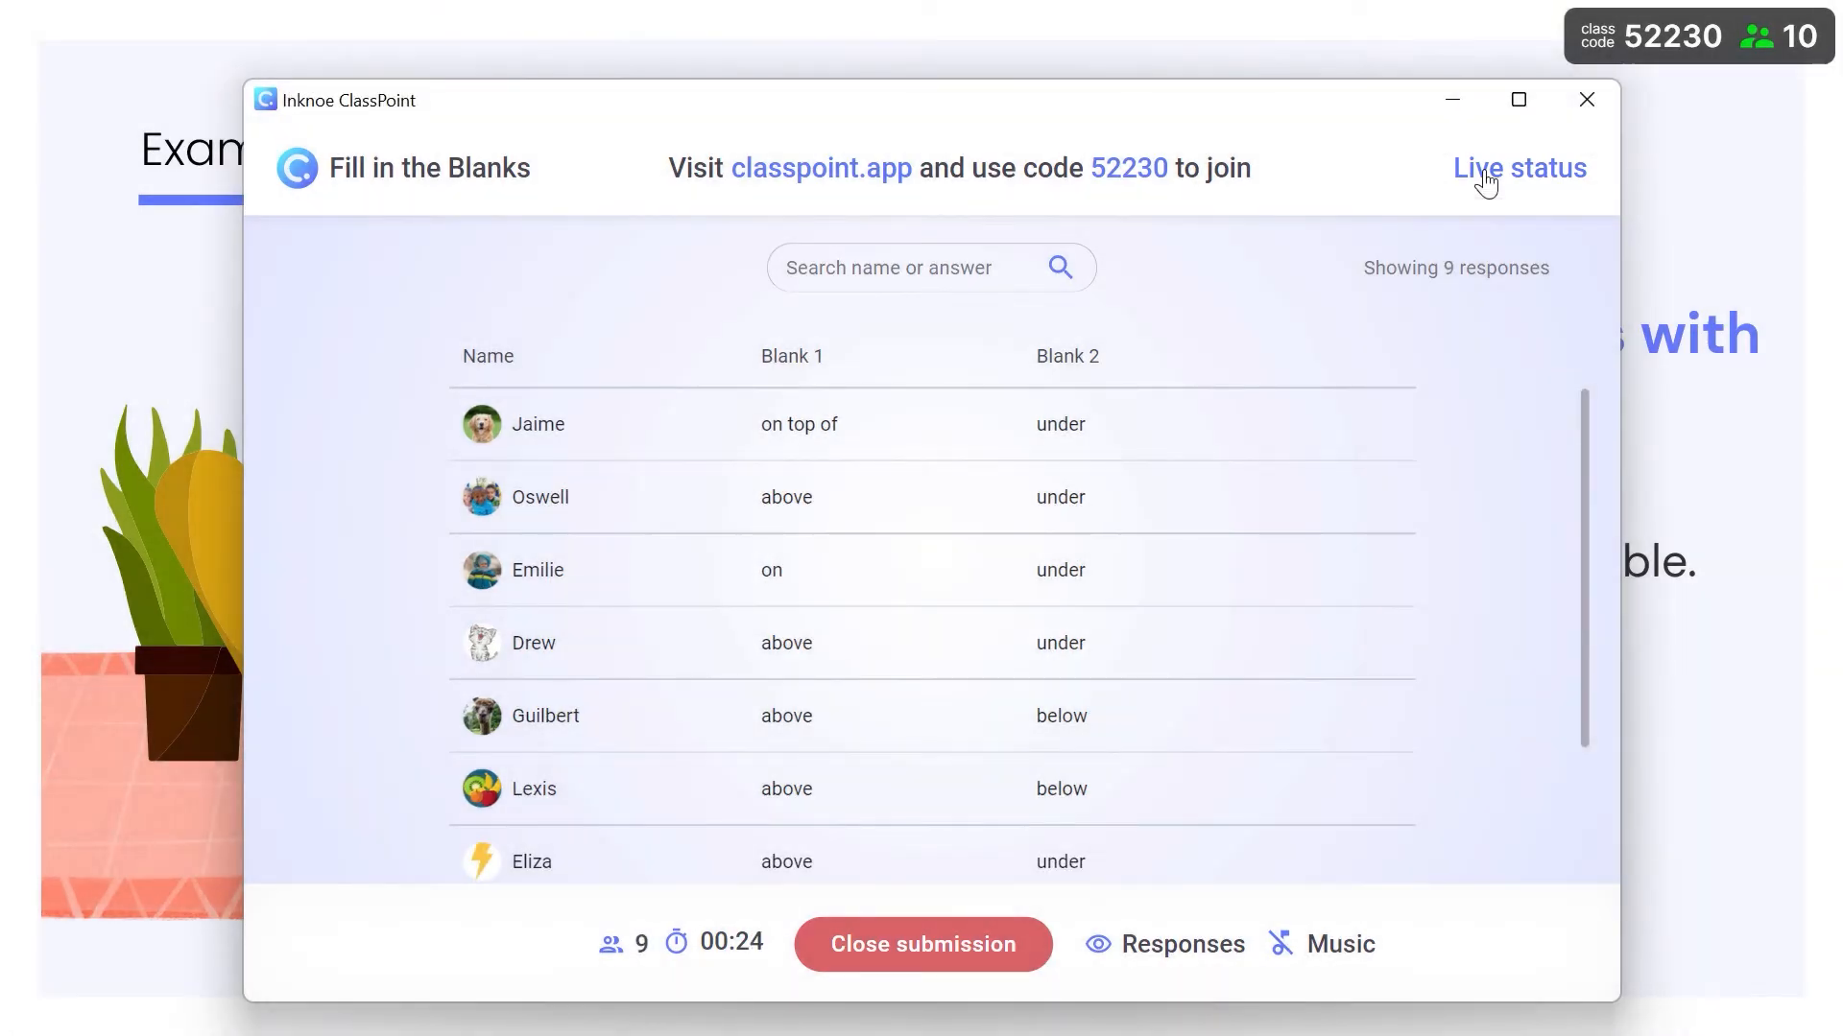
Wait for all ten responses to arrive, then close submission.
click(1517, 167)
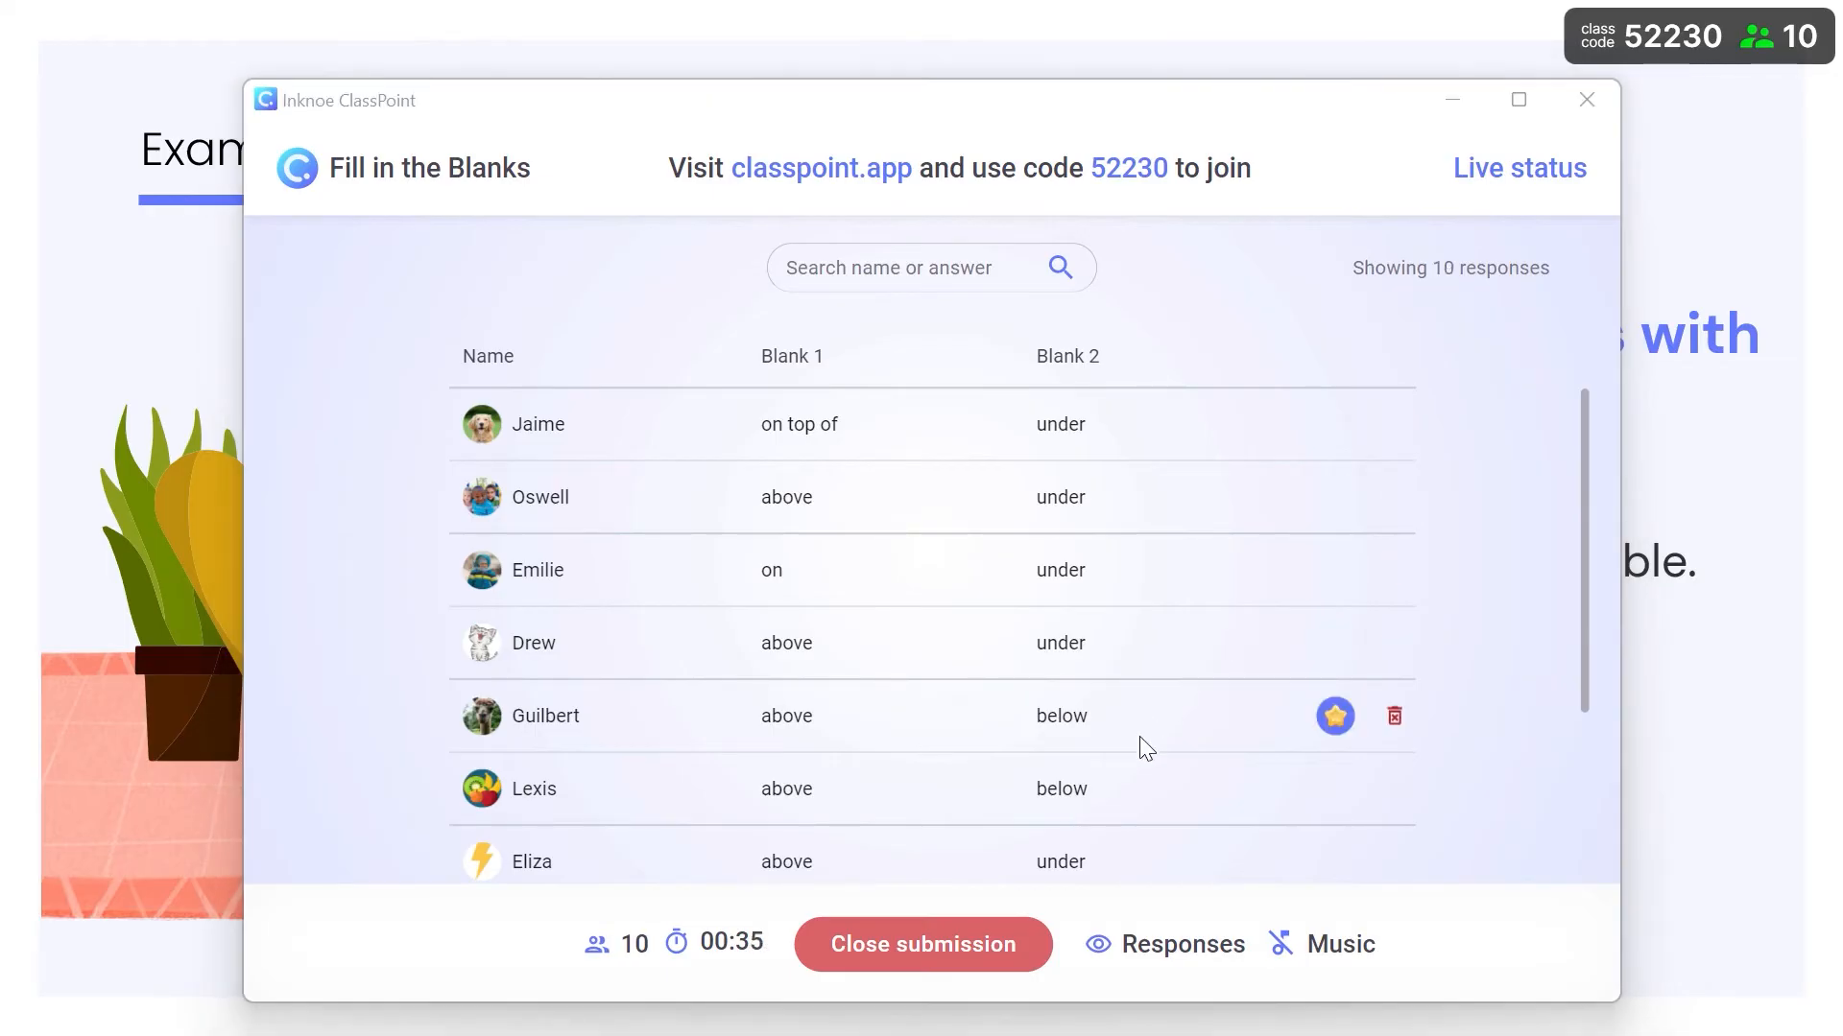
click(922, 944)
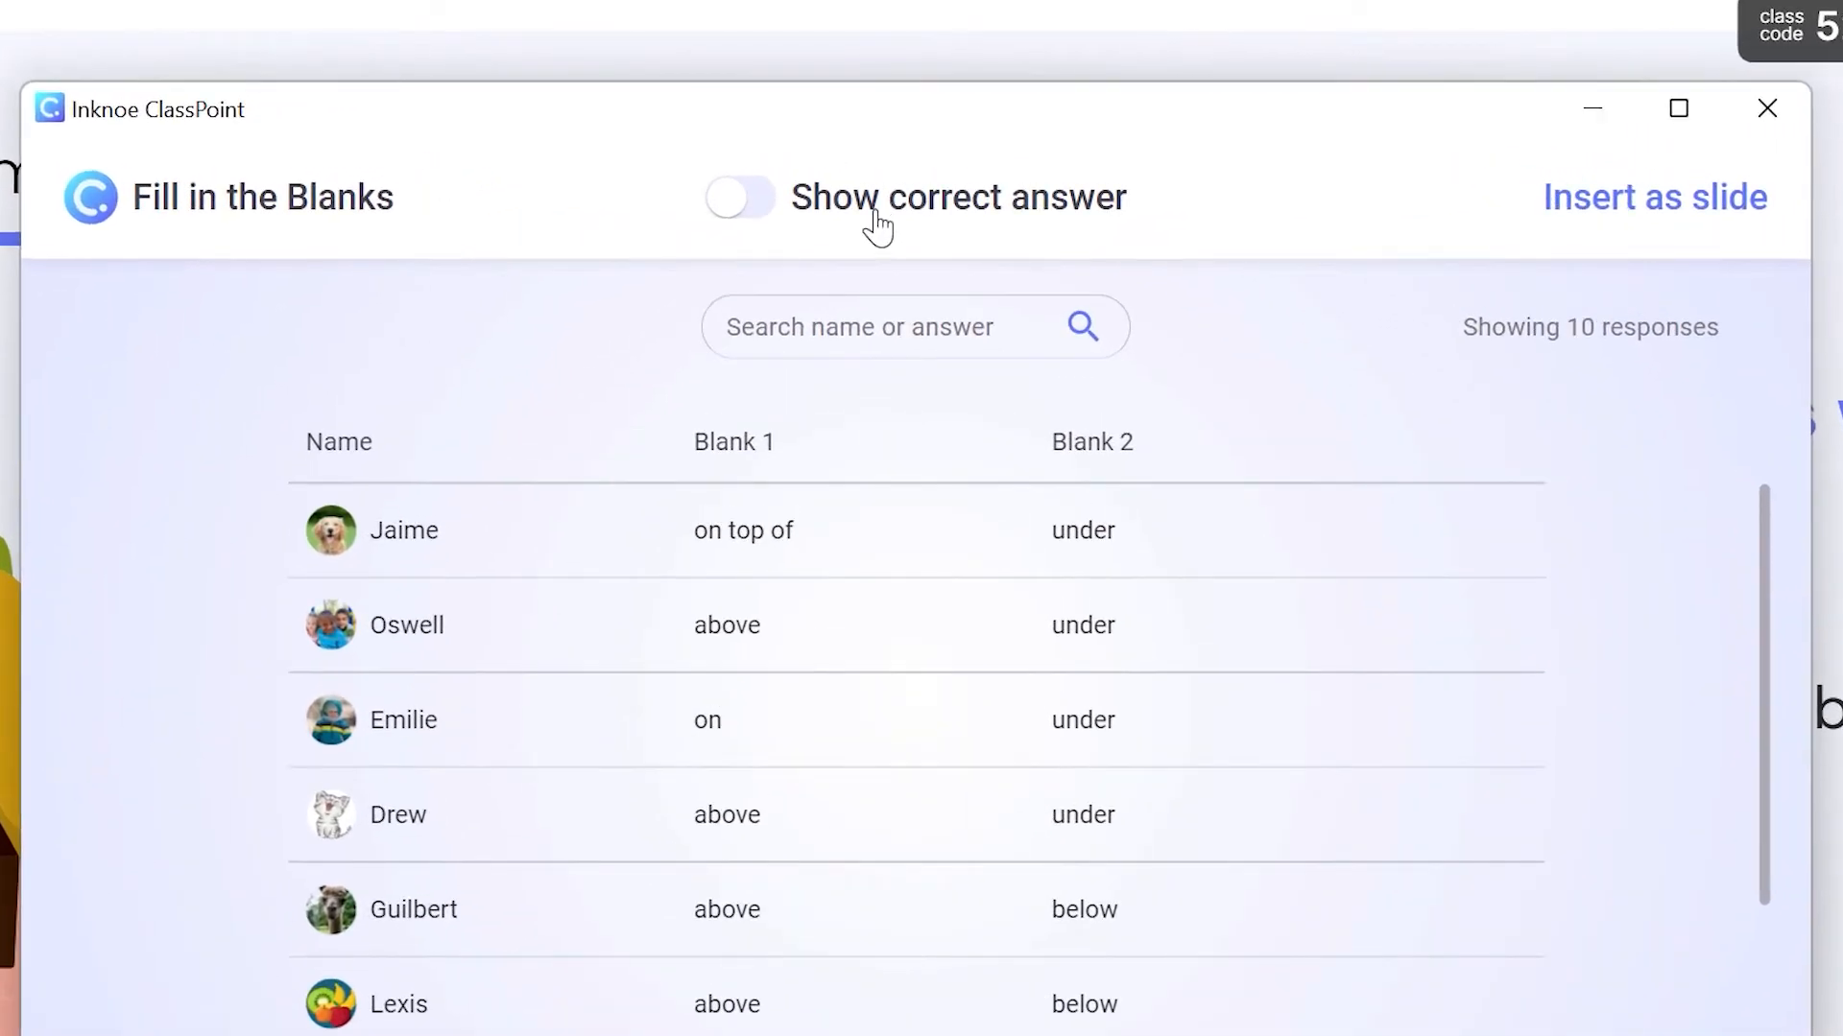
Show correct-answer rates per blank, view blank 1's correct responders, and award them all stars.
click(738, 197)
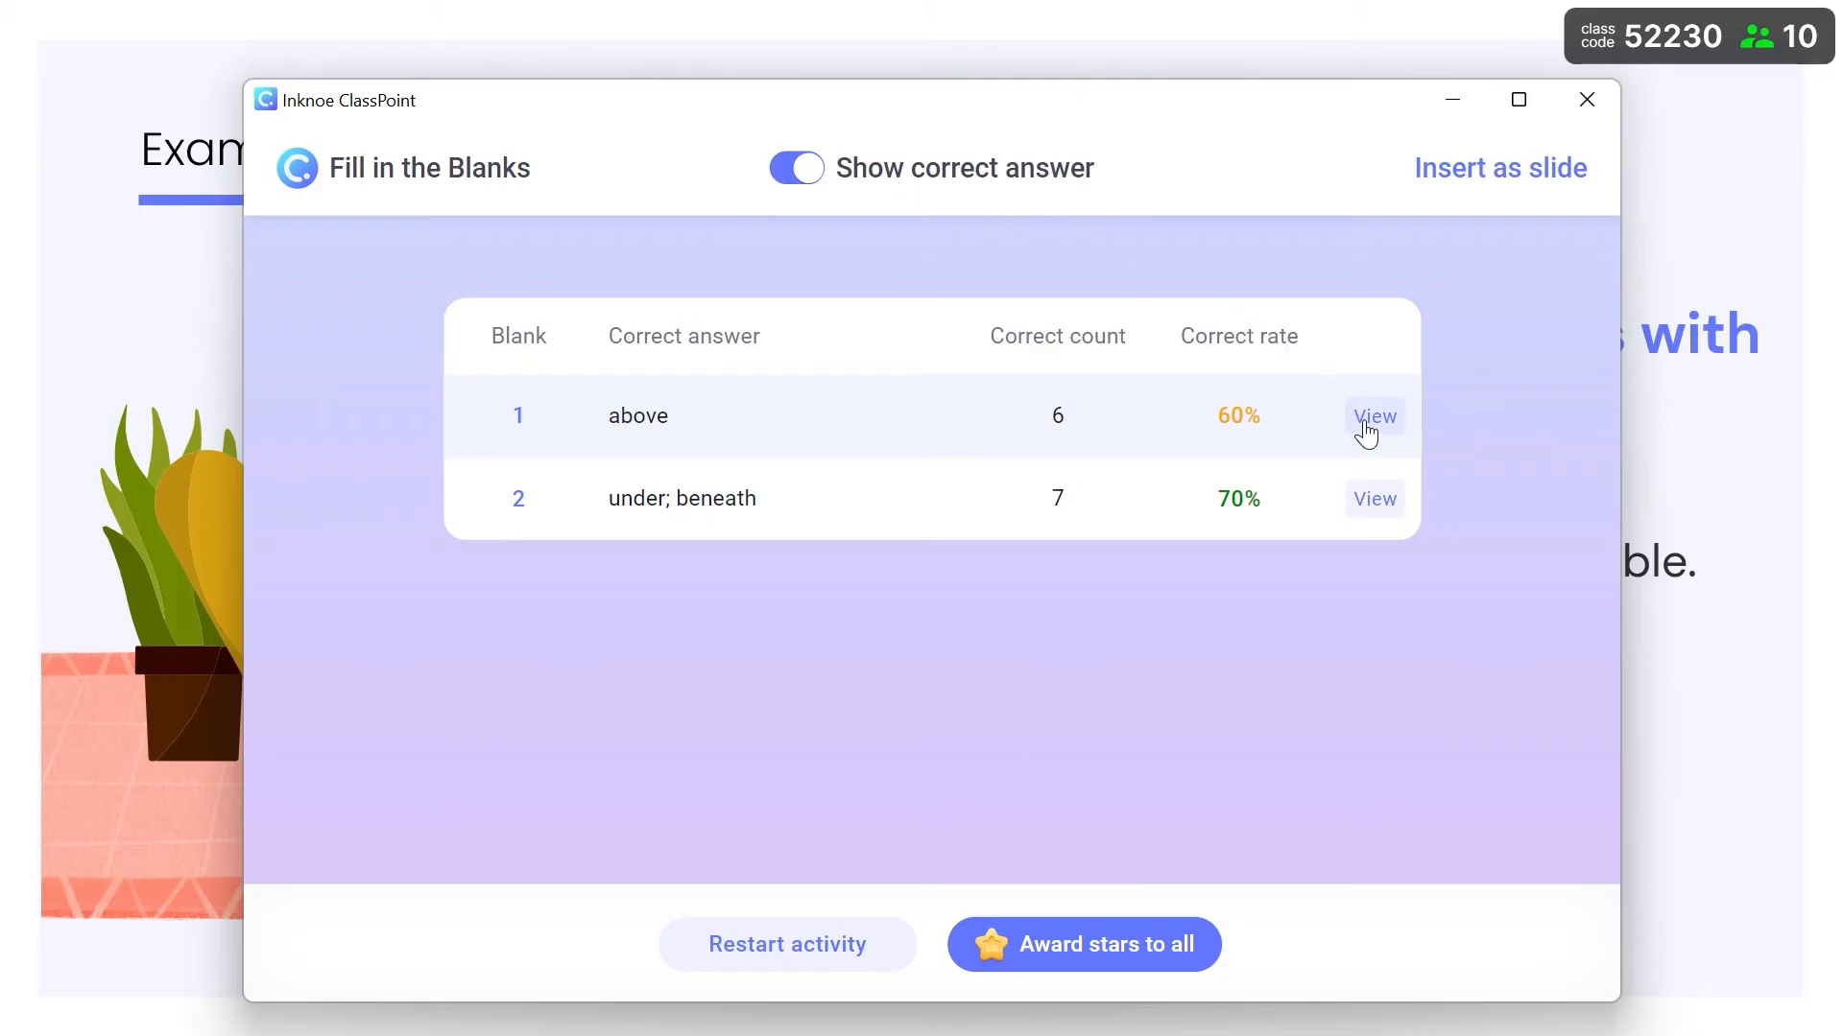
click(1372, 416)
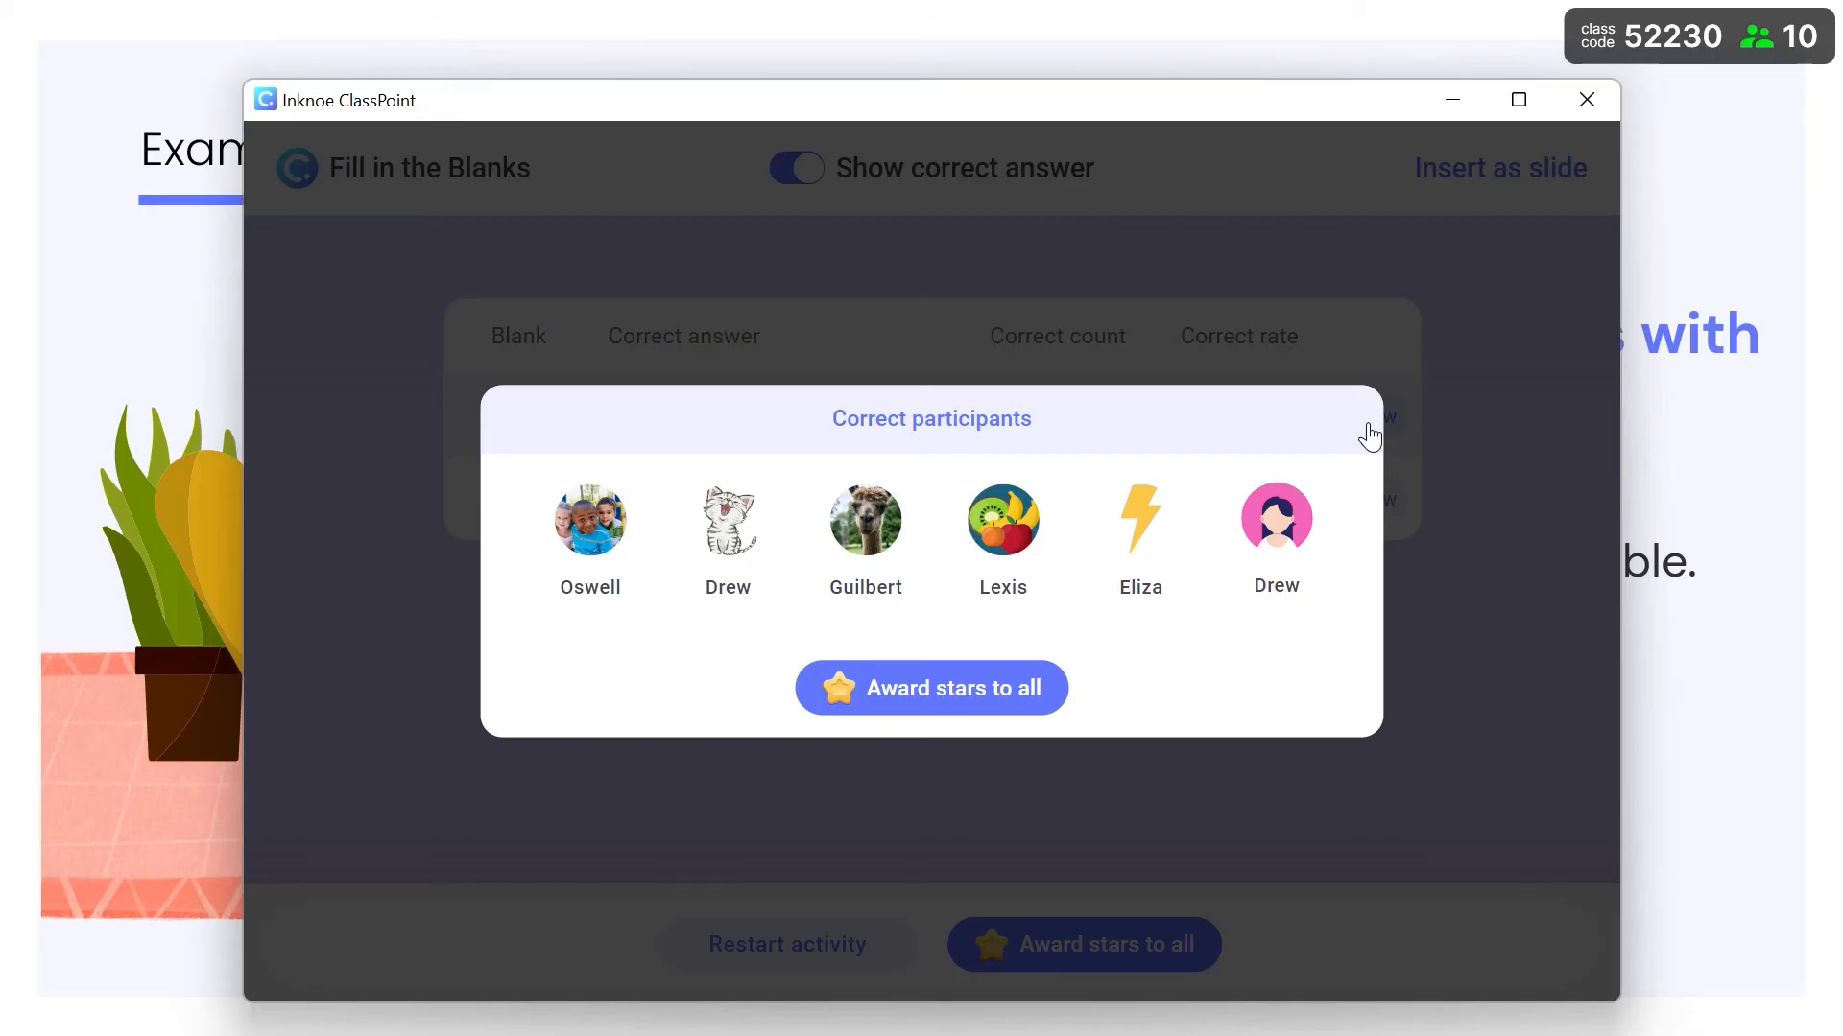
mouse_move(1020, 714)
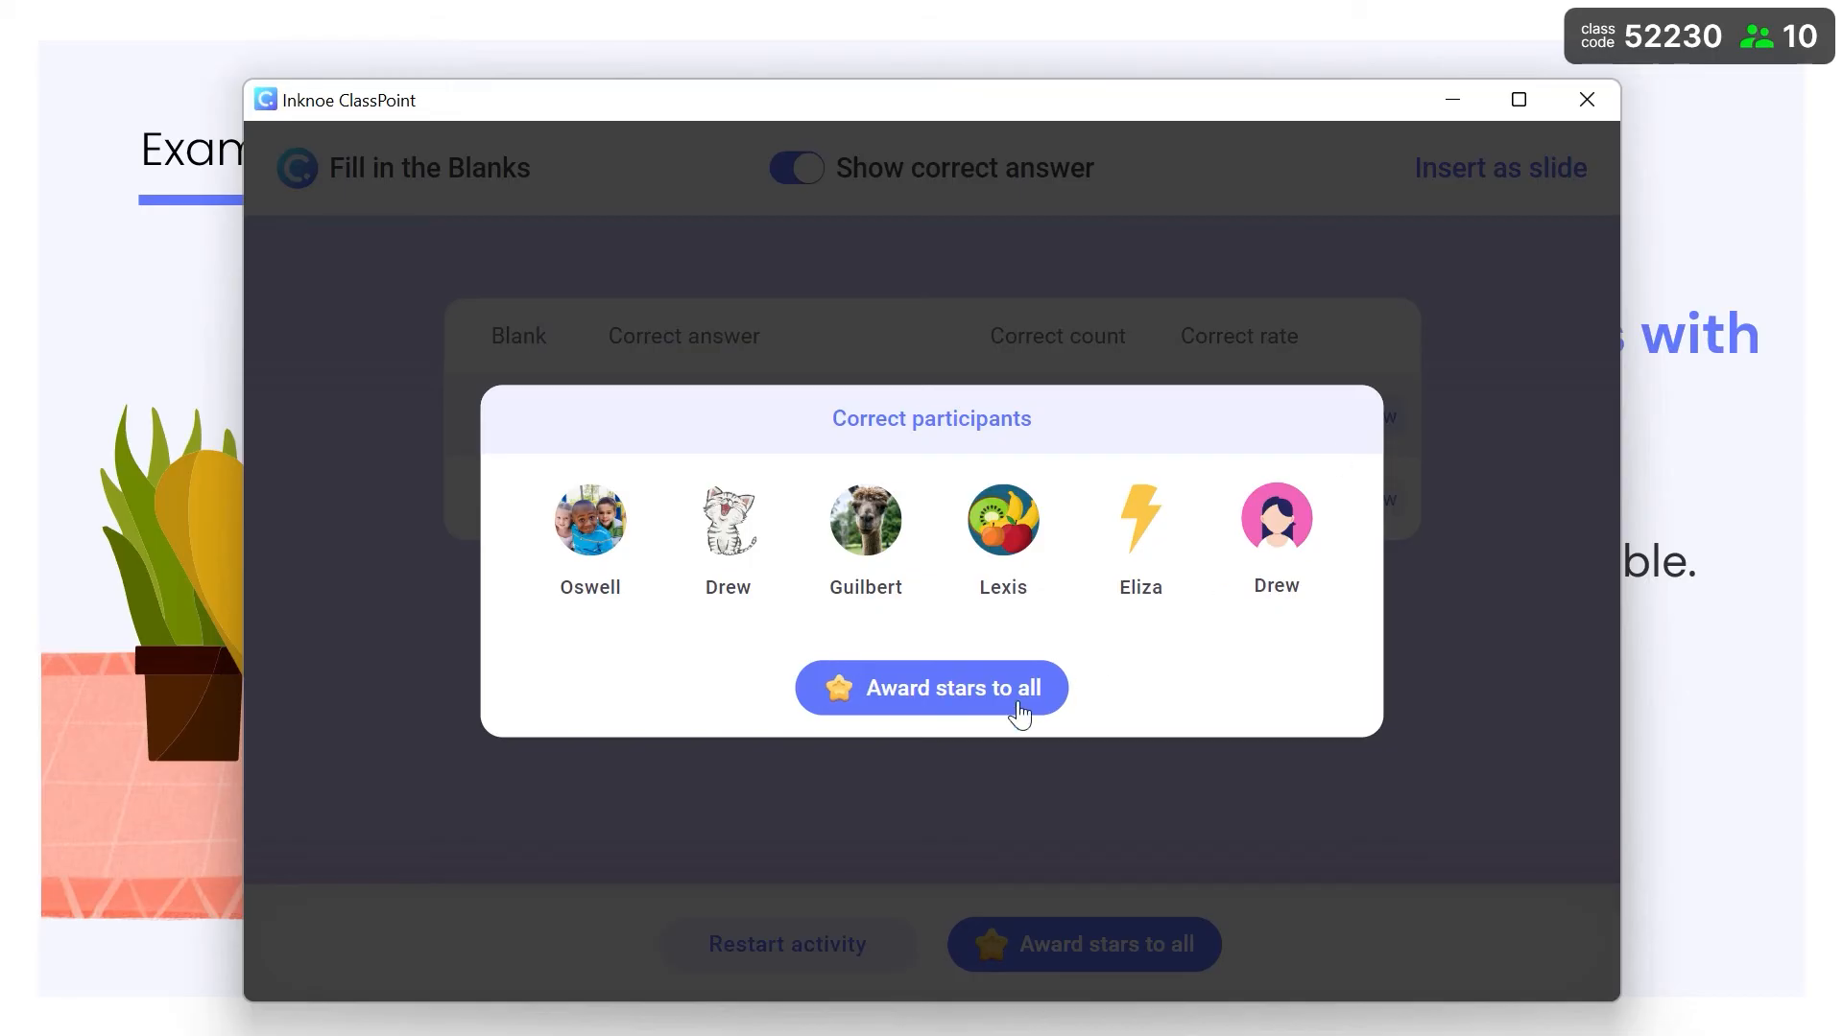
click(928, 687)
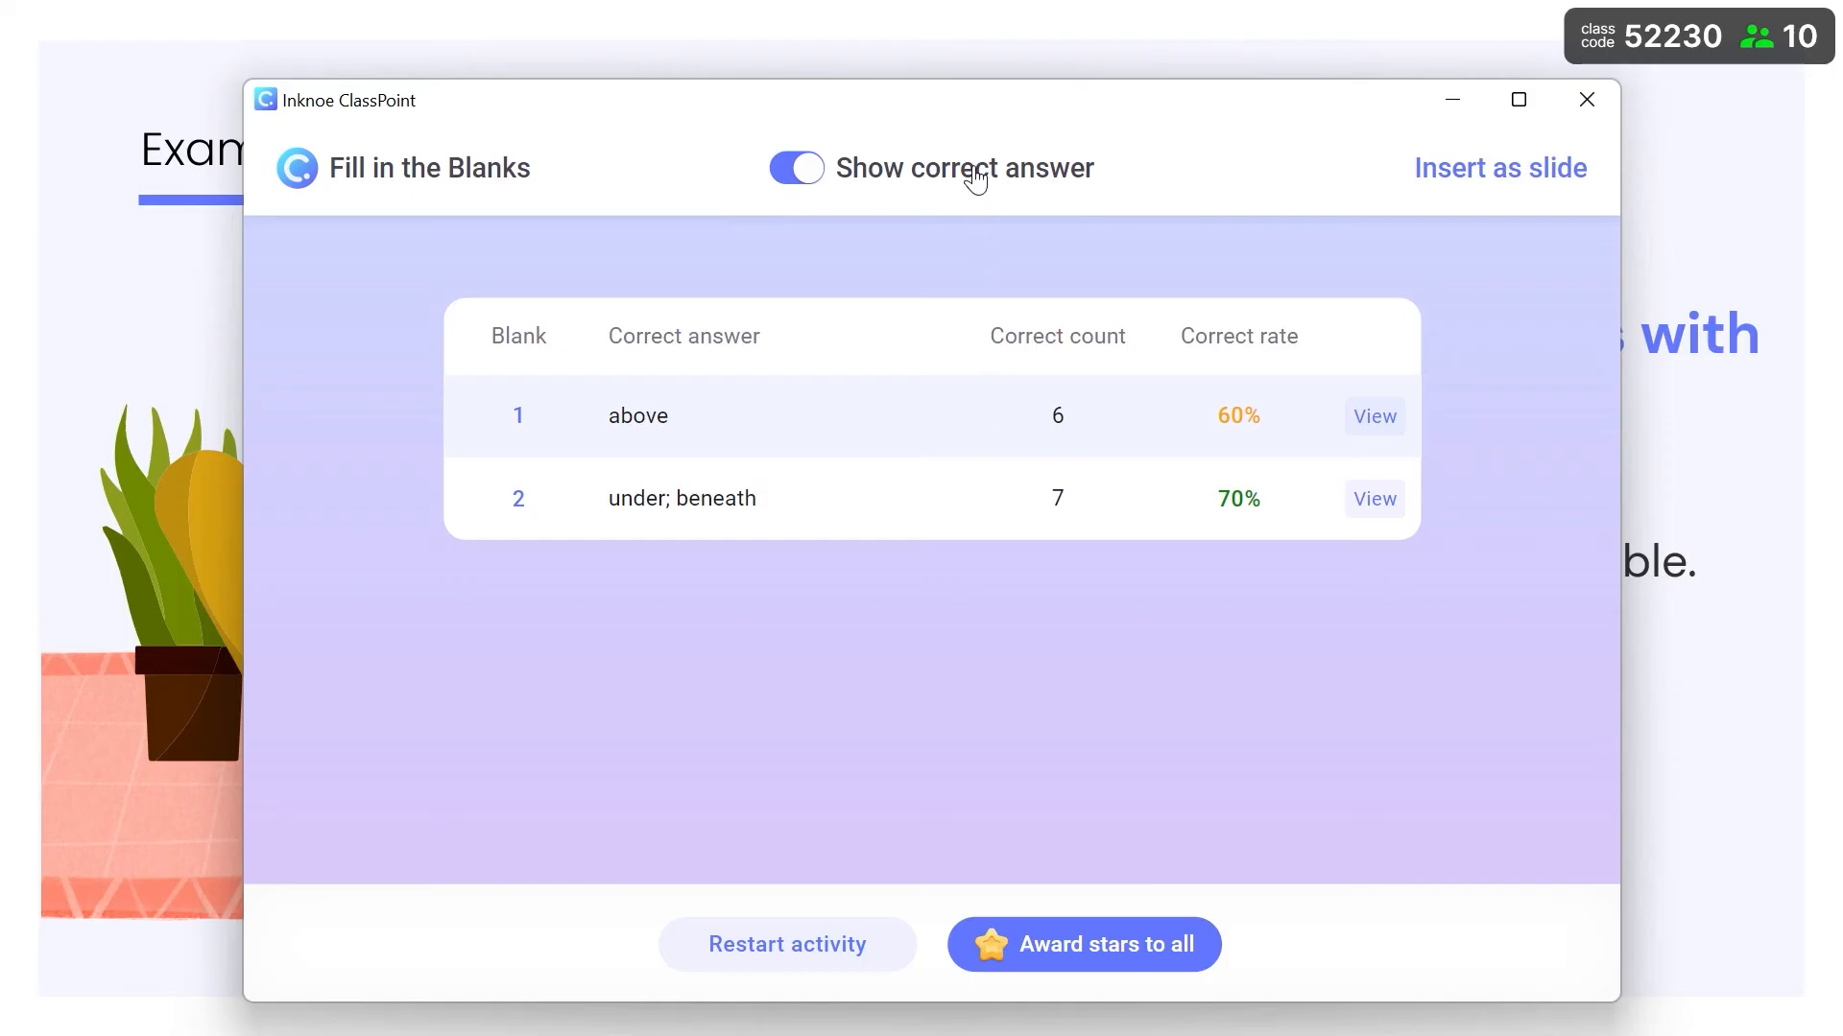
Hide the correct-answer summary and clear the search to list all ten responses.
click(795, 167)
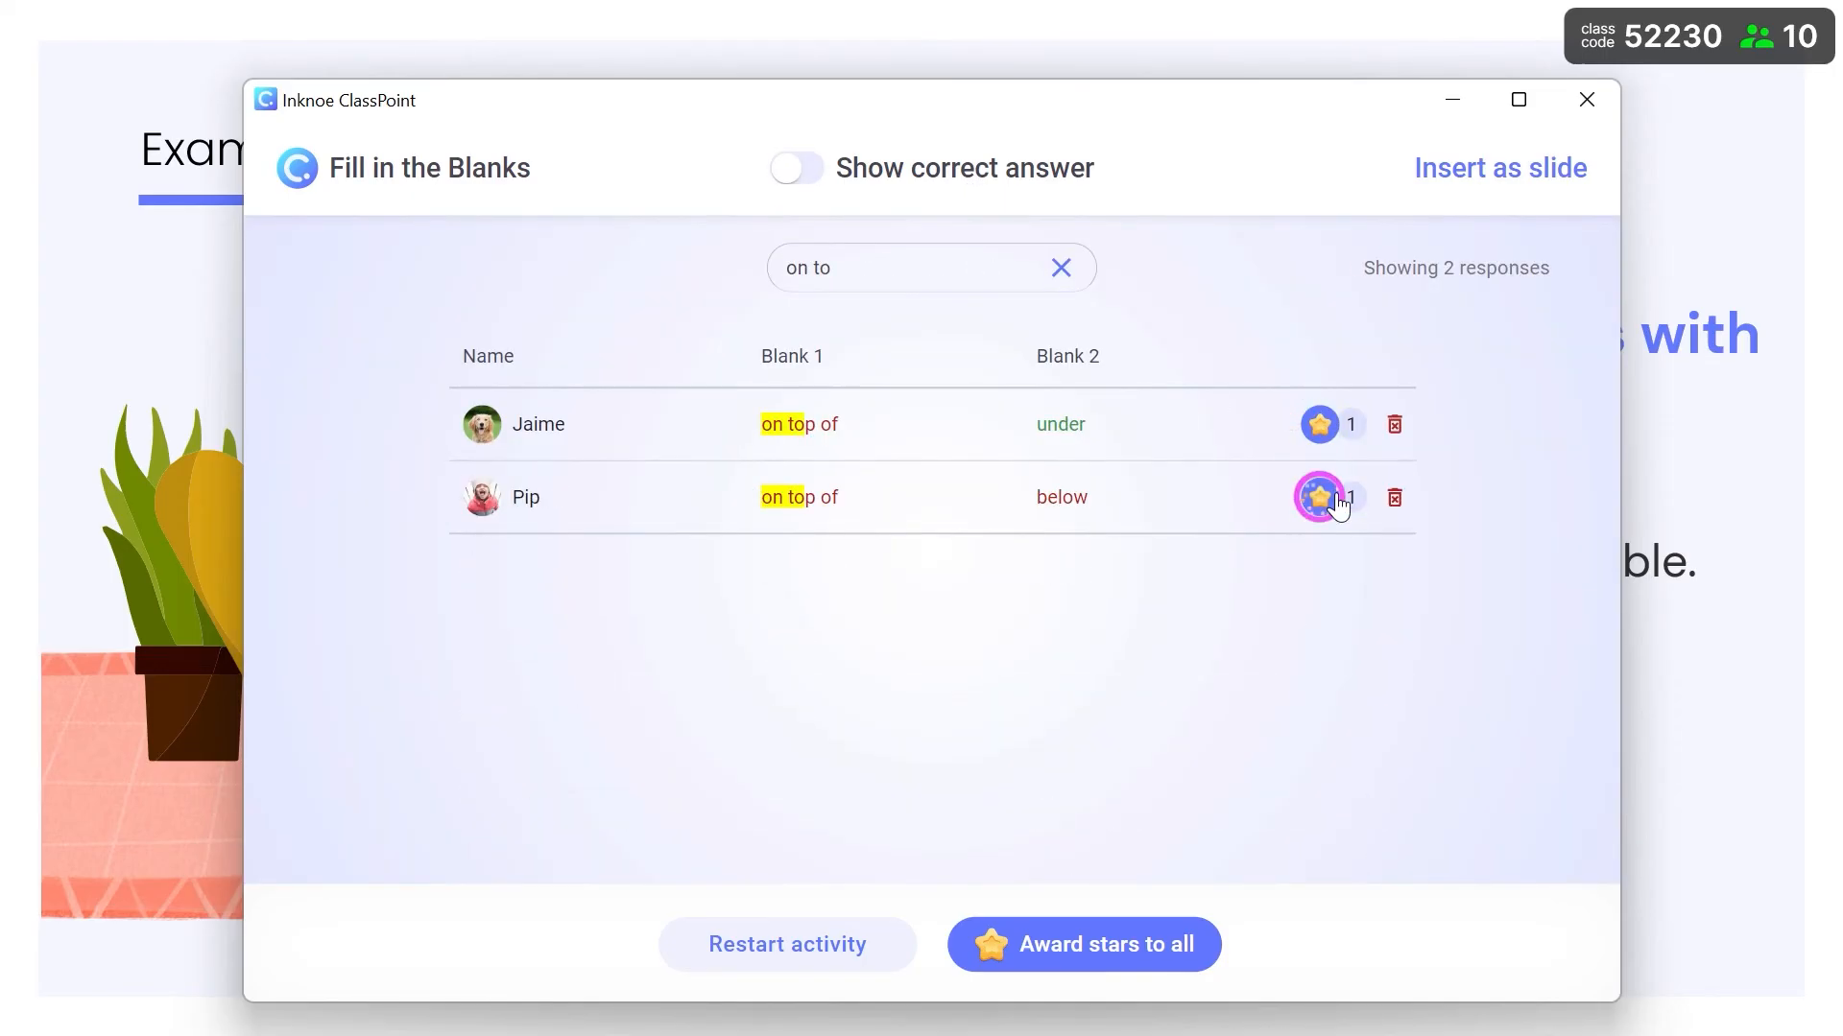
click(1057, 267)
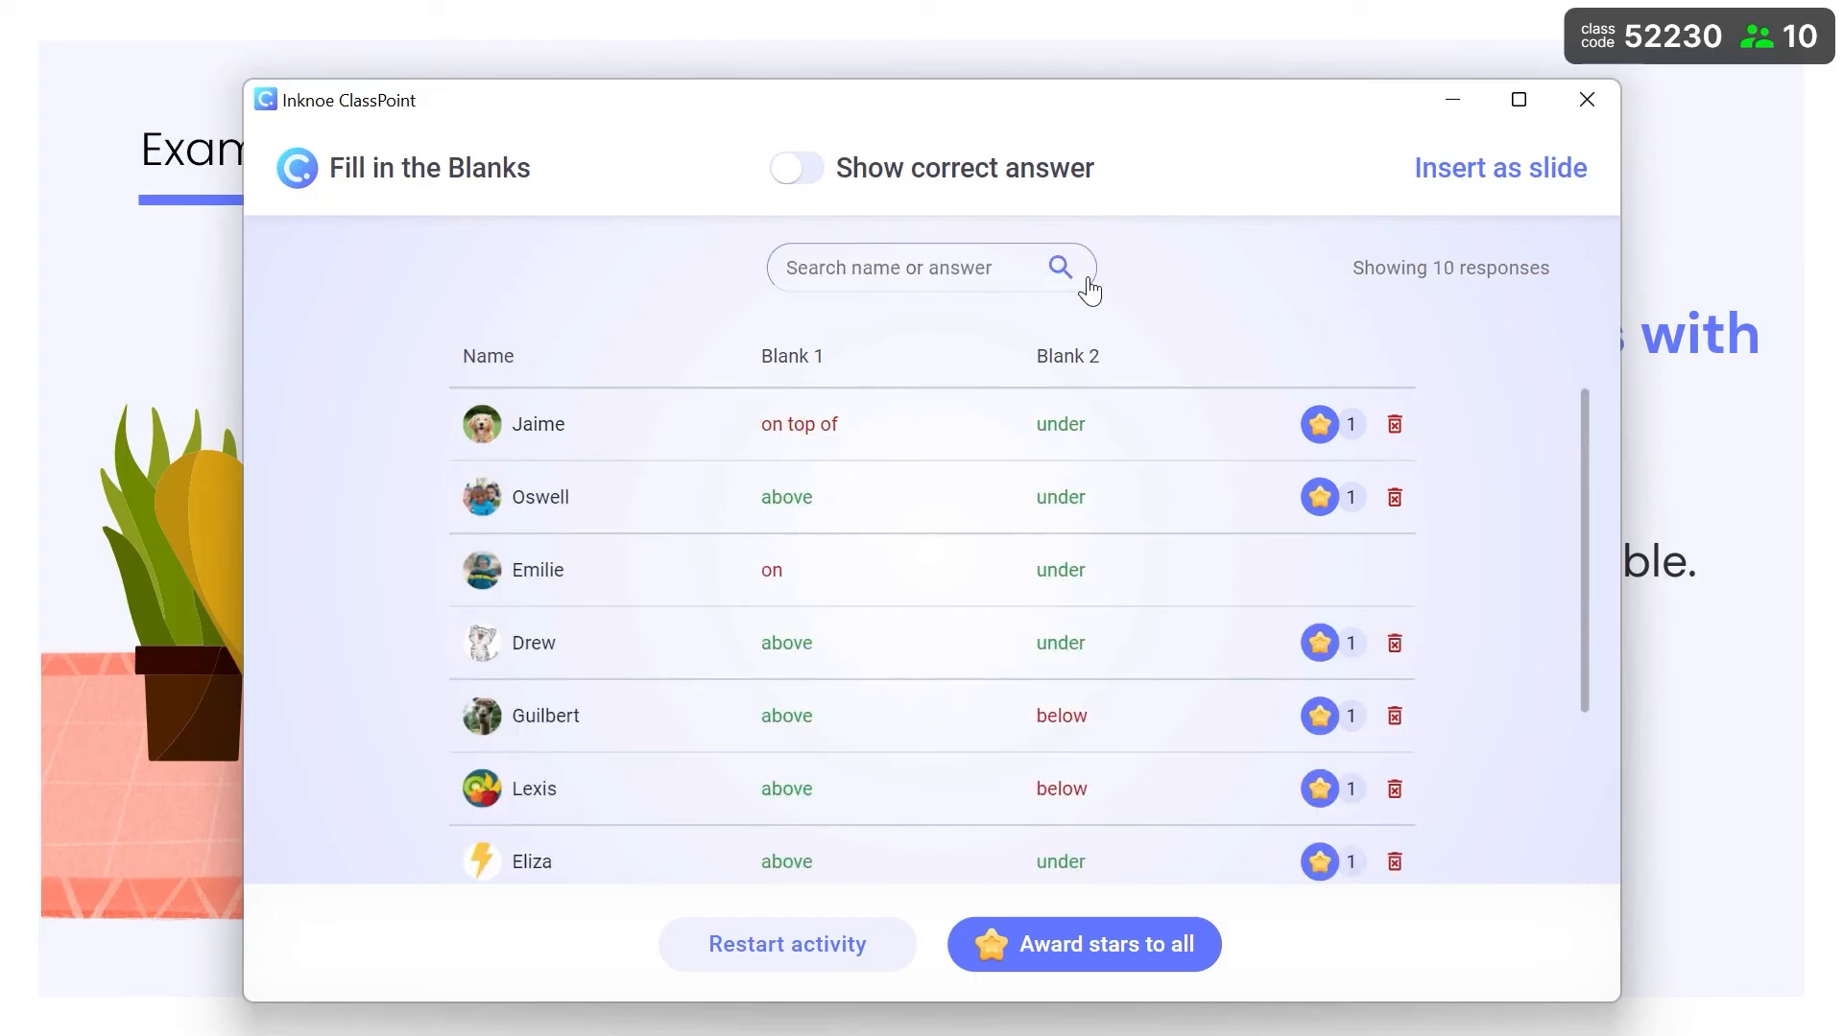
mouse_move(1445, 185)
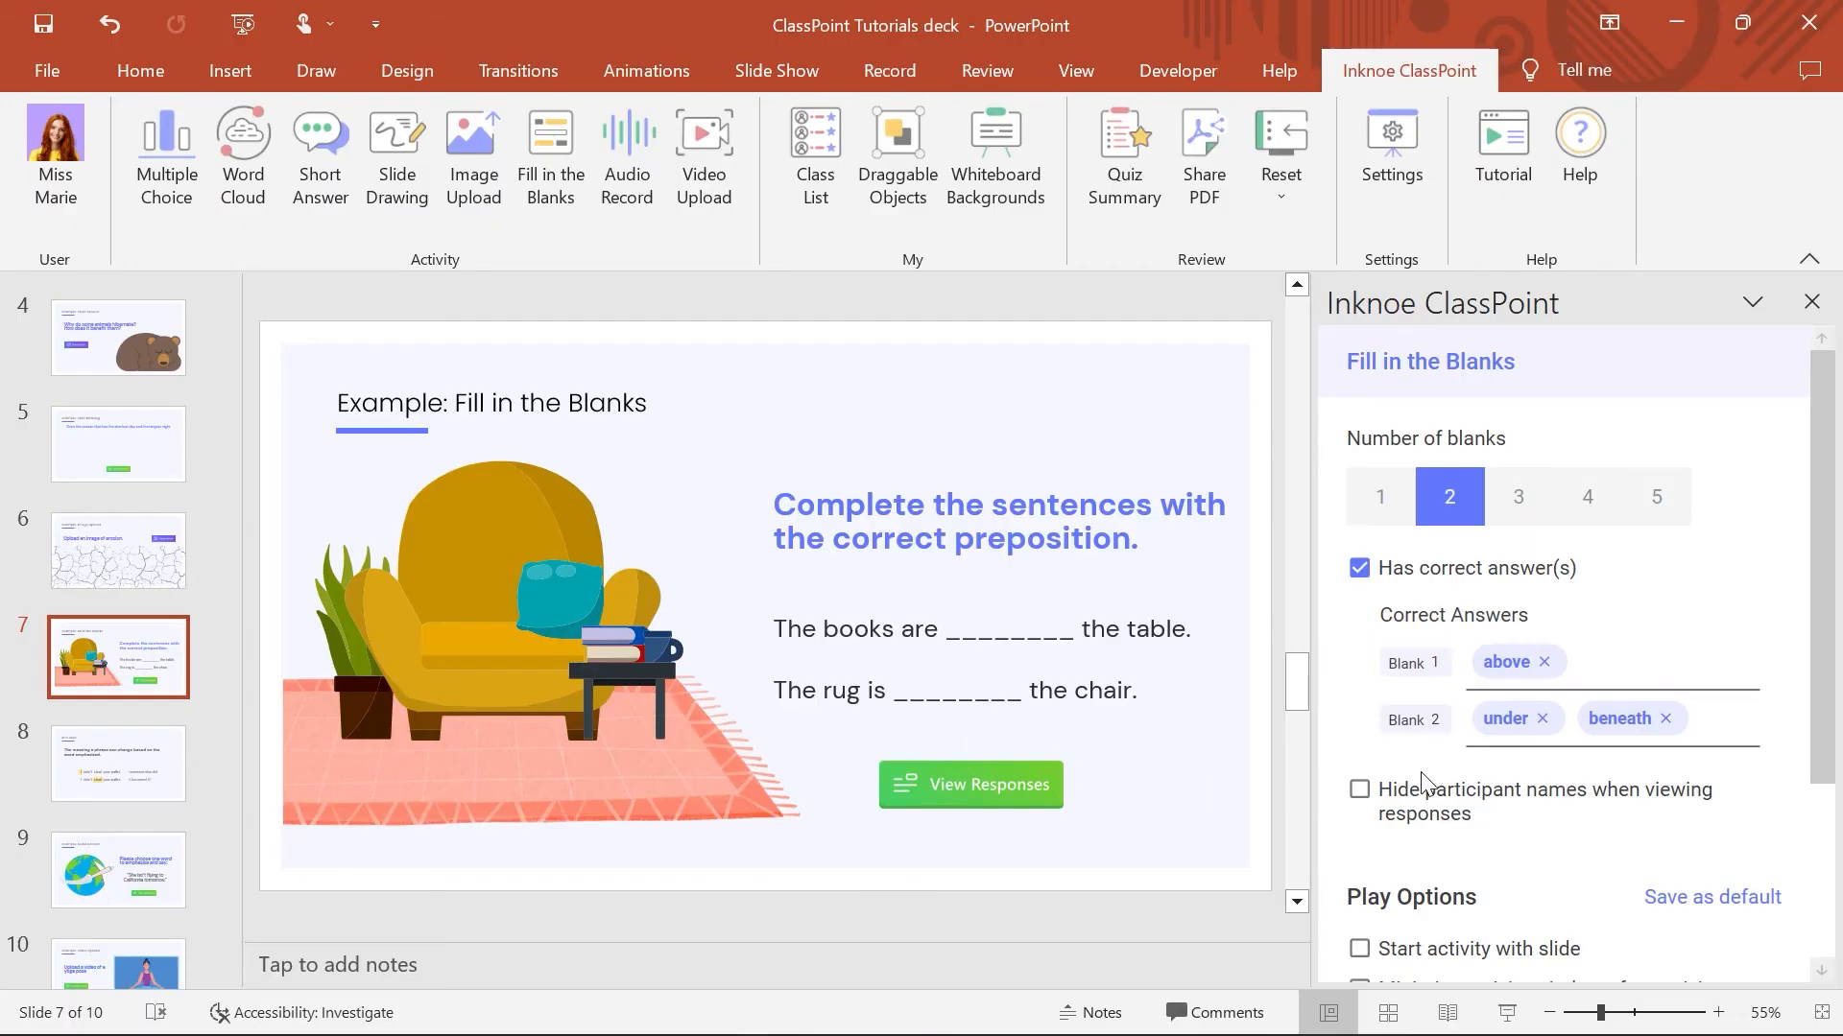
Reopen the activity's saved responses in Normal view and award stars to all participants.
click(969, 784)
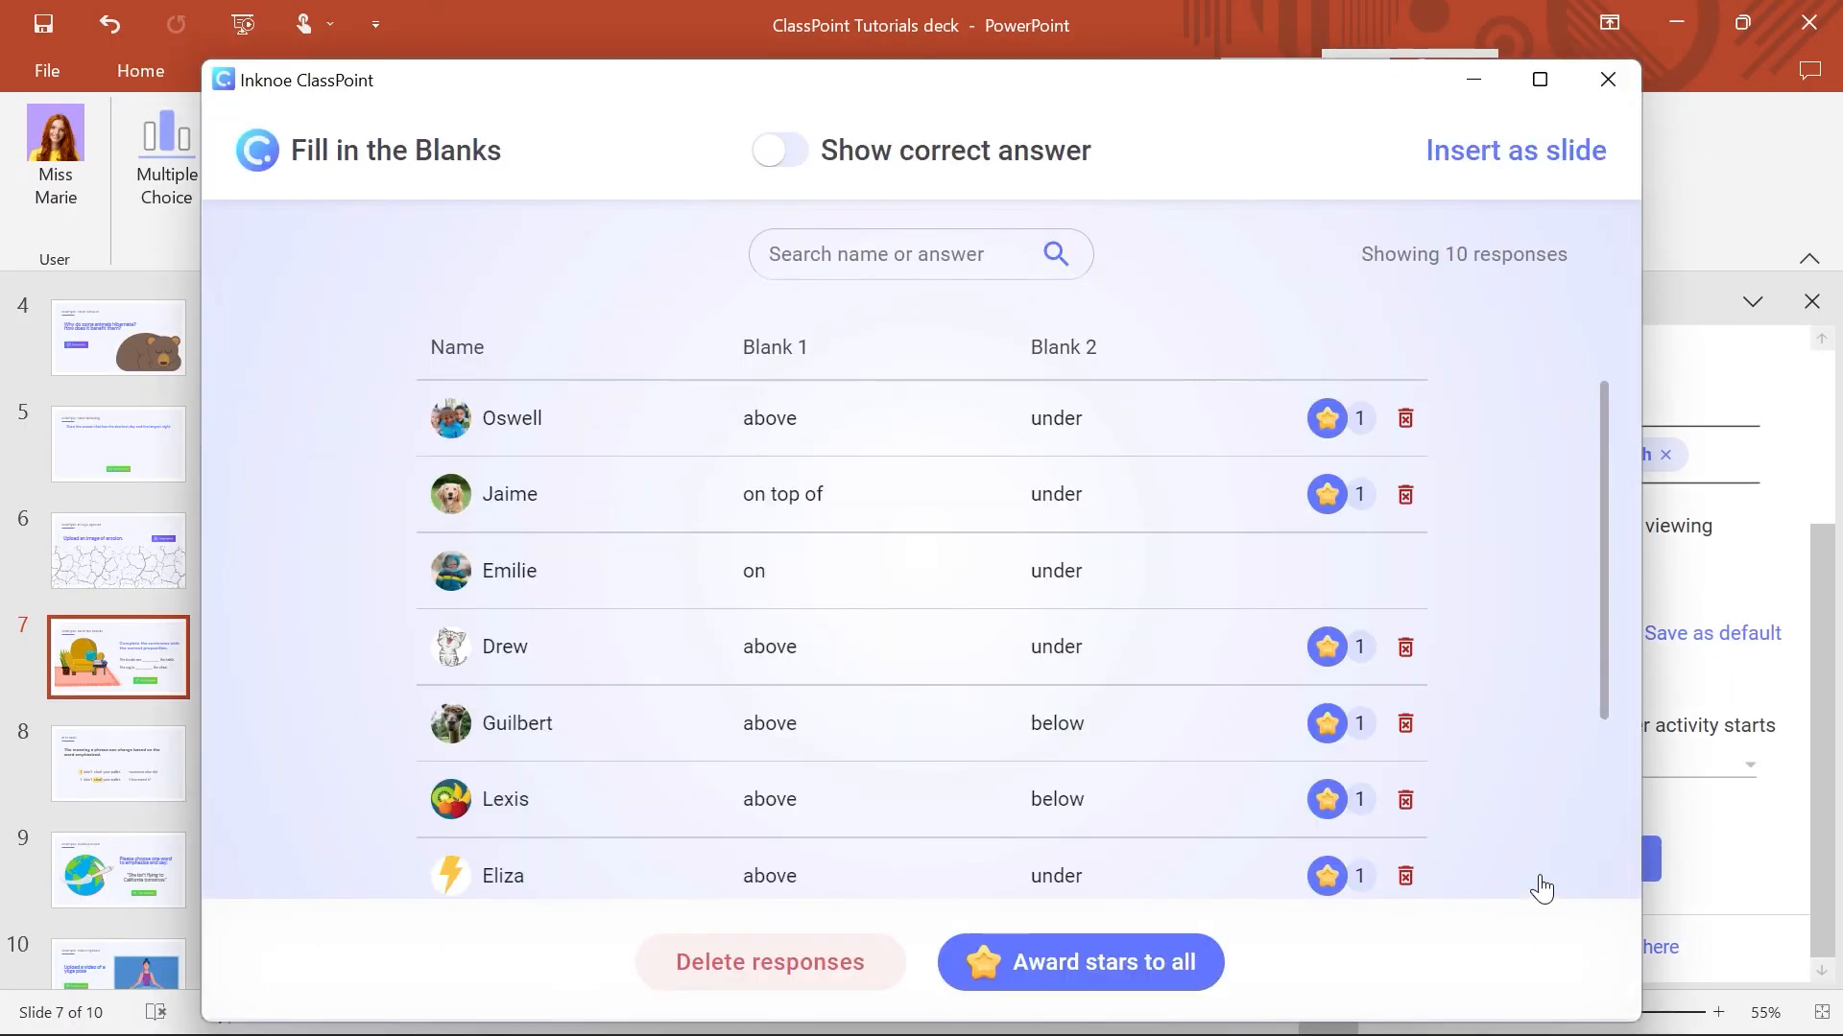
click(1078, 962)
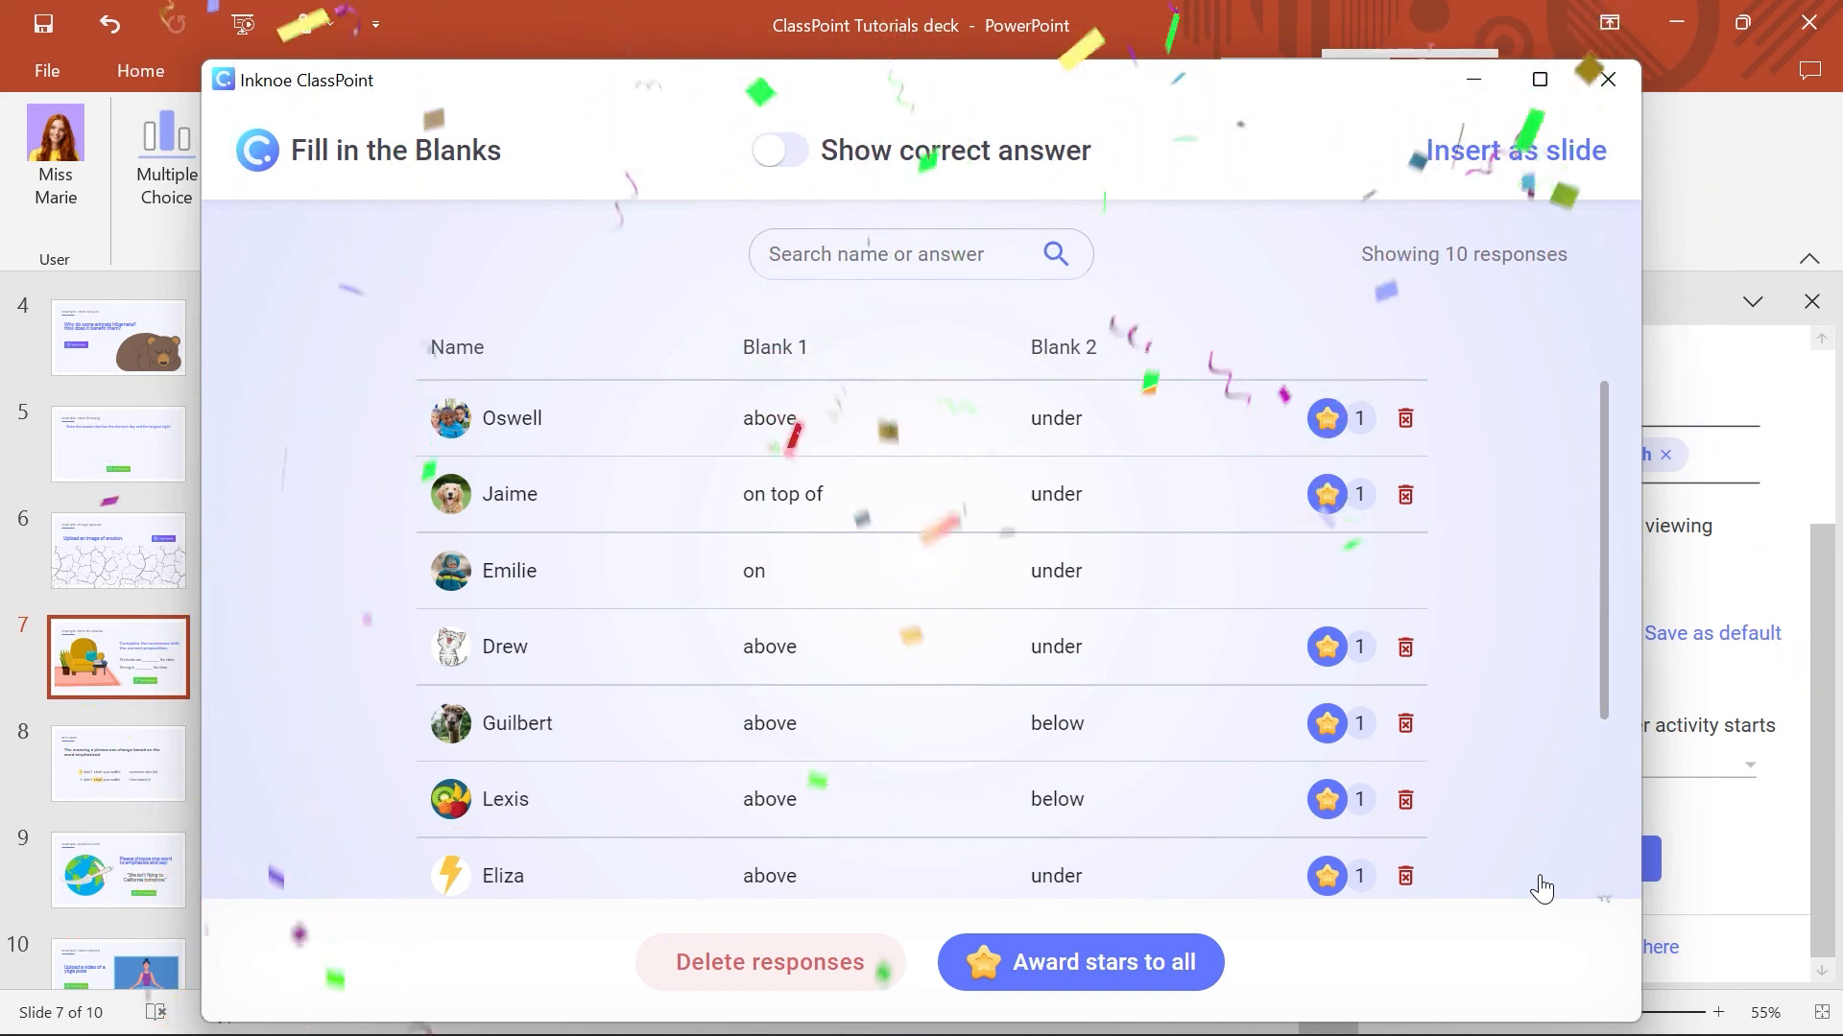